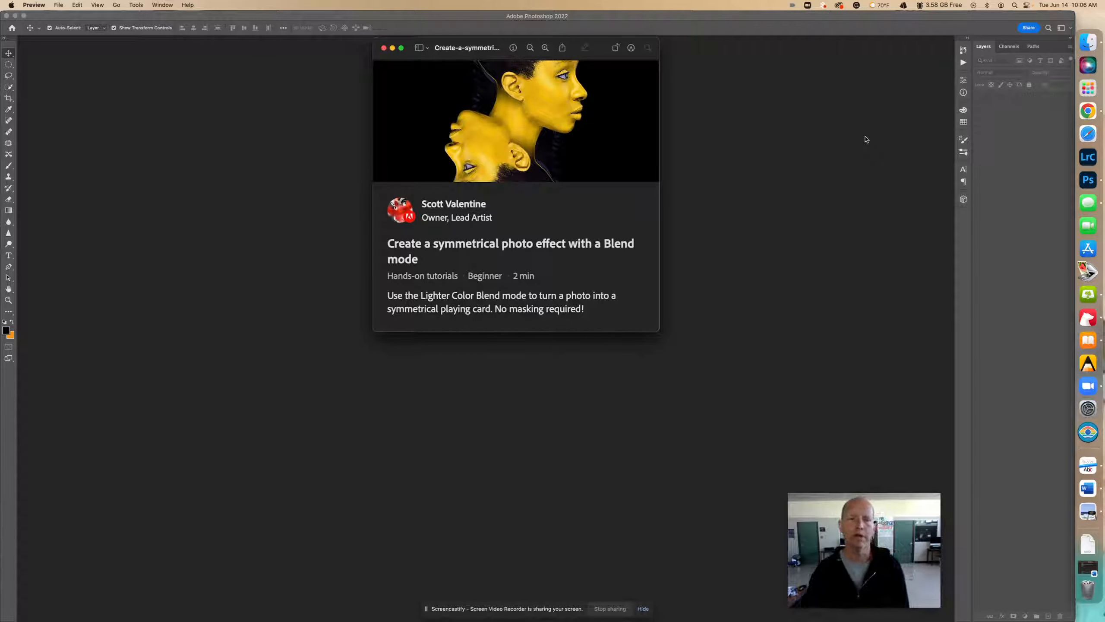
mouse_move(734, 245)
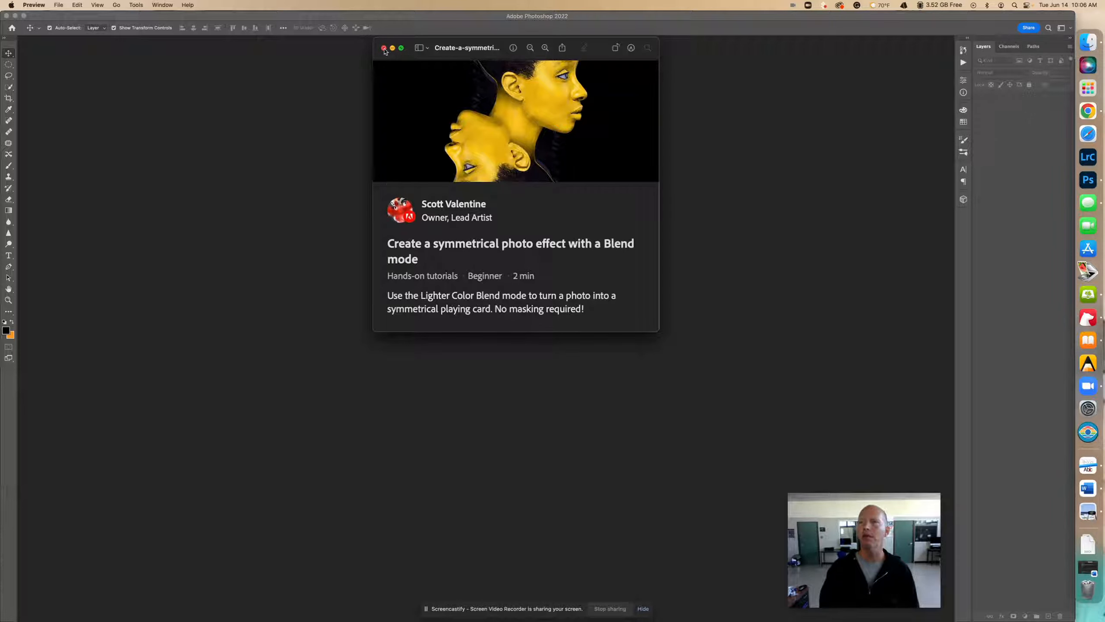
Step: Filter Discover to All categories at Beginner level and show the Add visual effects tutorials
left_click(383, 48)
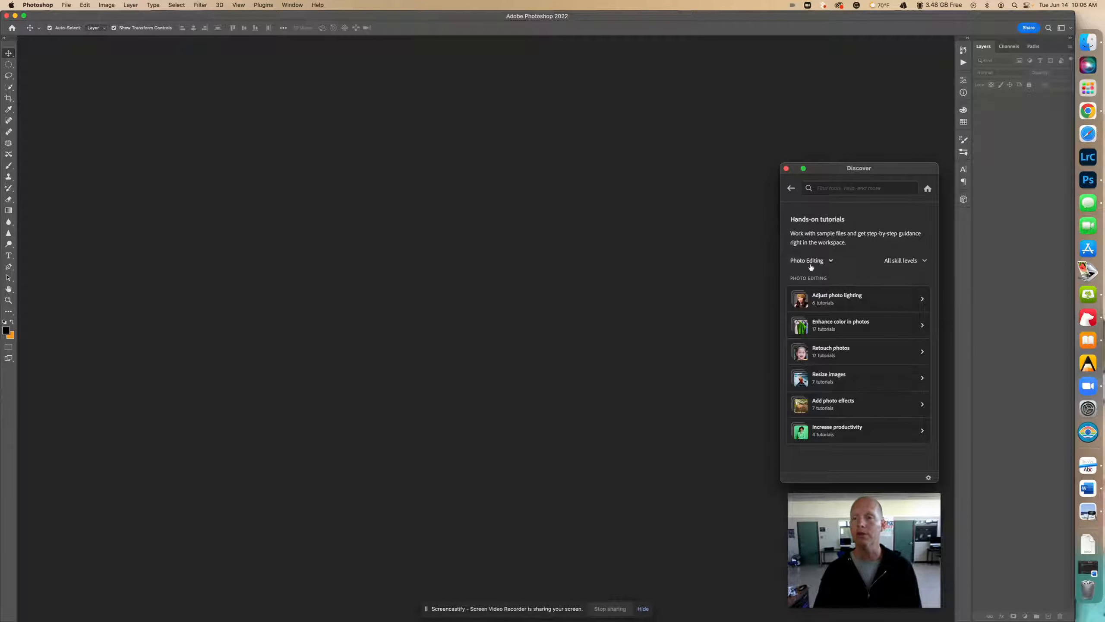
left_click(810, 260)
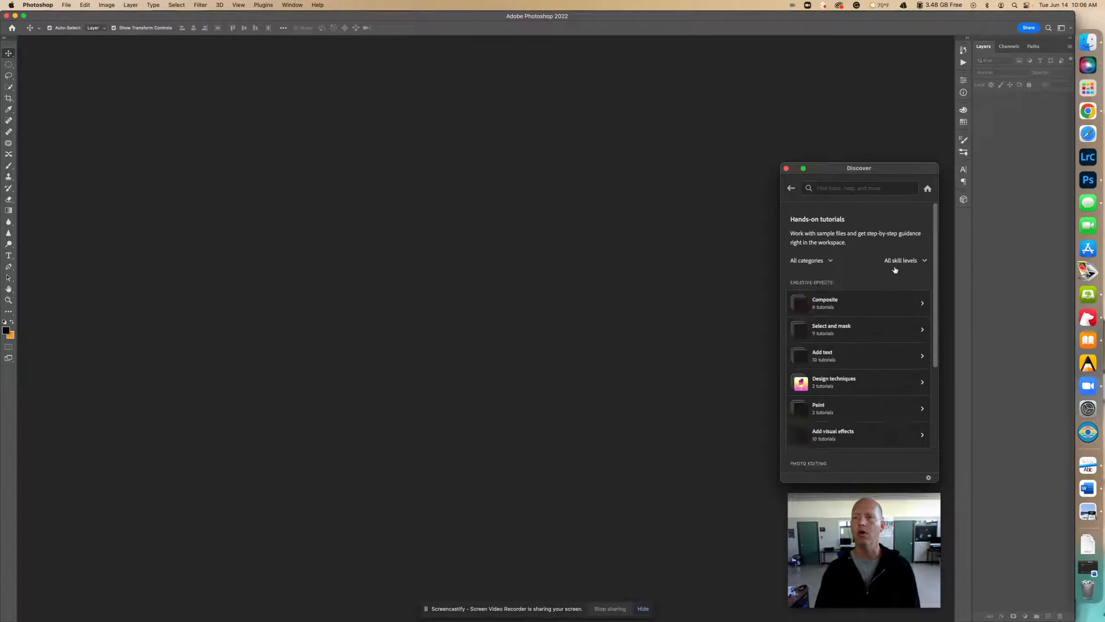
left_click(905, 260)
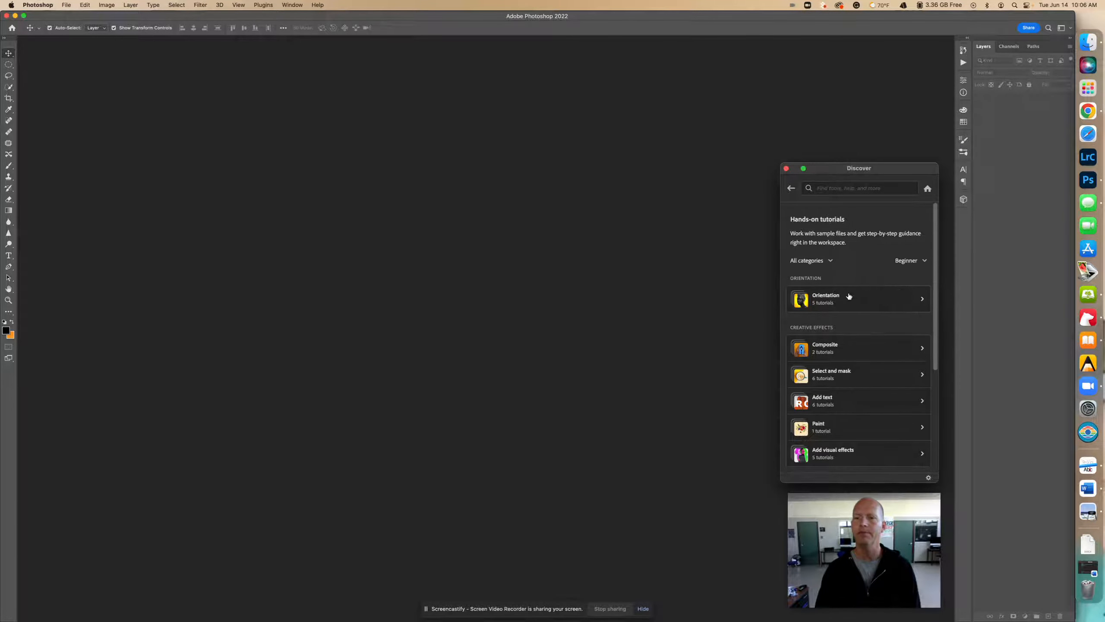
left_click(858, 453)
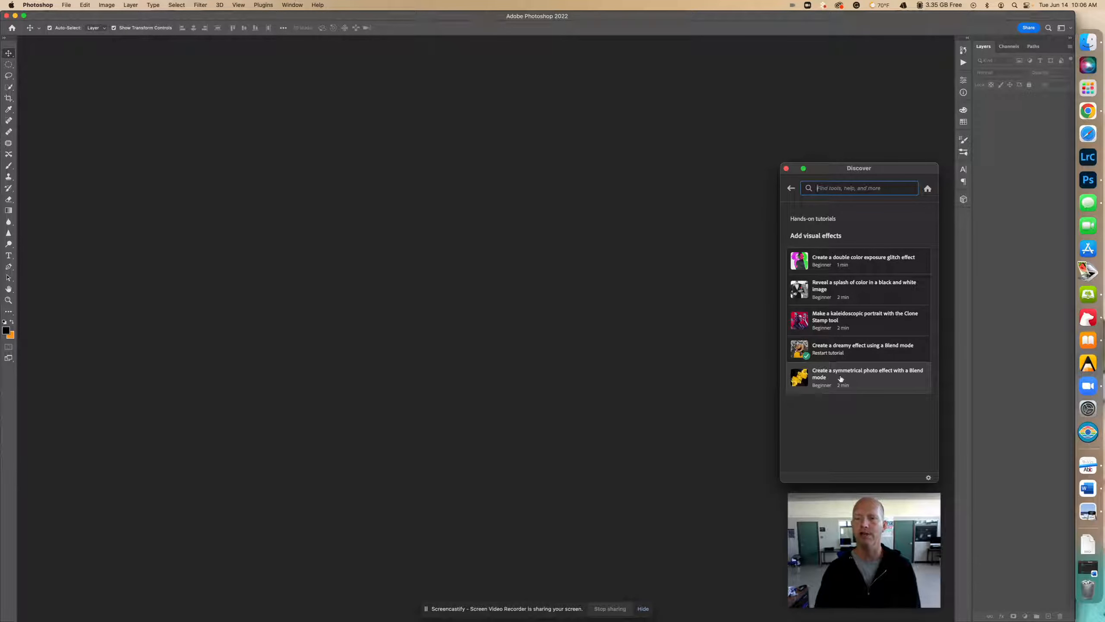
Step: Start the symmetrical photo effect tutorial without saving the blank document, loading its yellow portrait
left_click(858, 377)
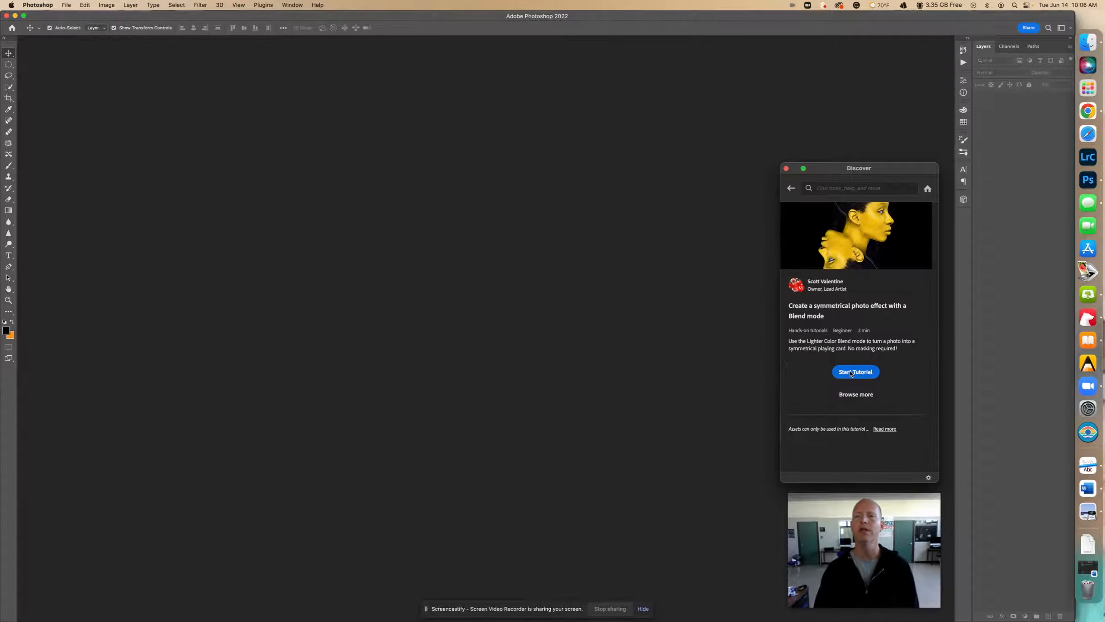
left_click(856, 372)
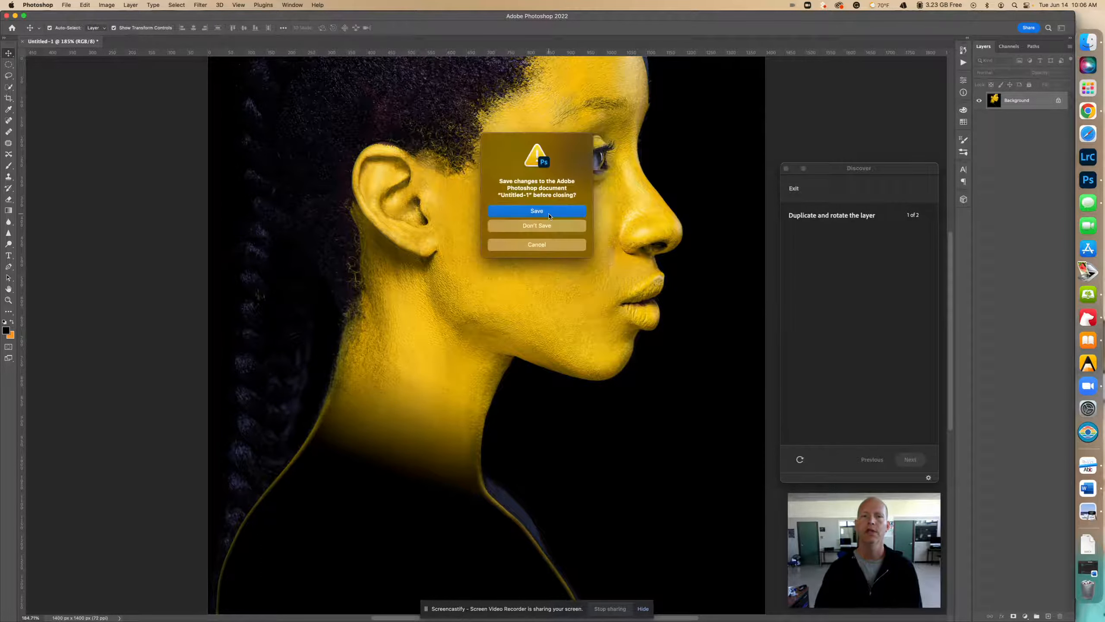
left_click(537, 225)
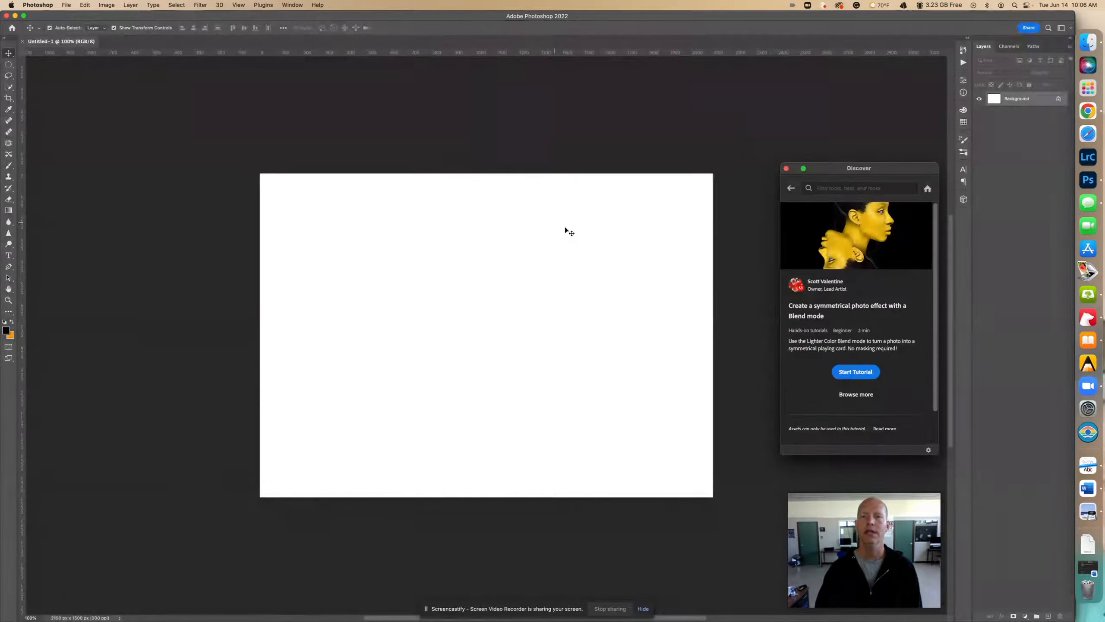
left_click(856, 372)
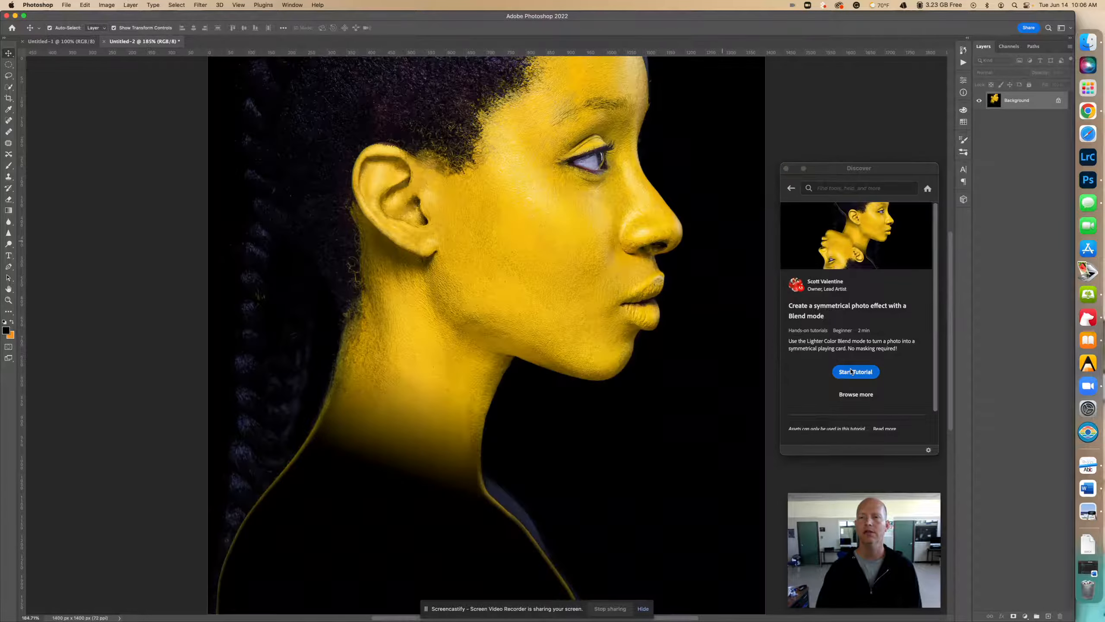
Step: Convert the portrait's locked Background into regular Layer 0 with Normal mode
left_click(856, 372)
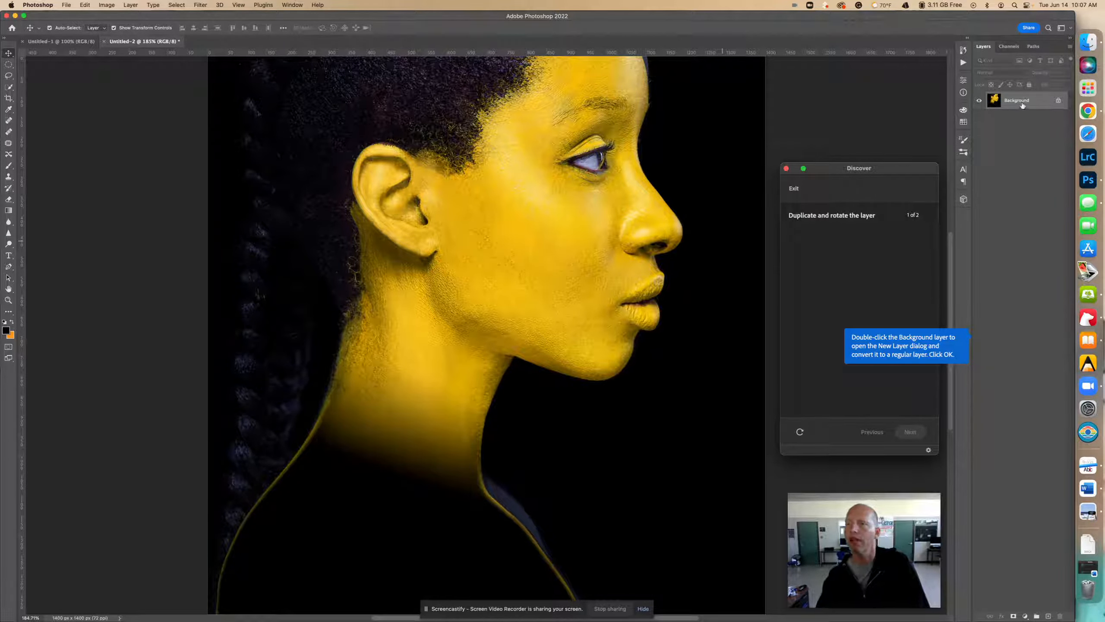
mouse_move(1022, 104)
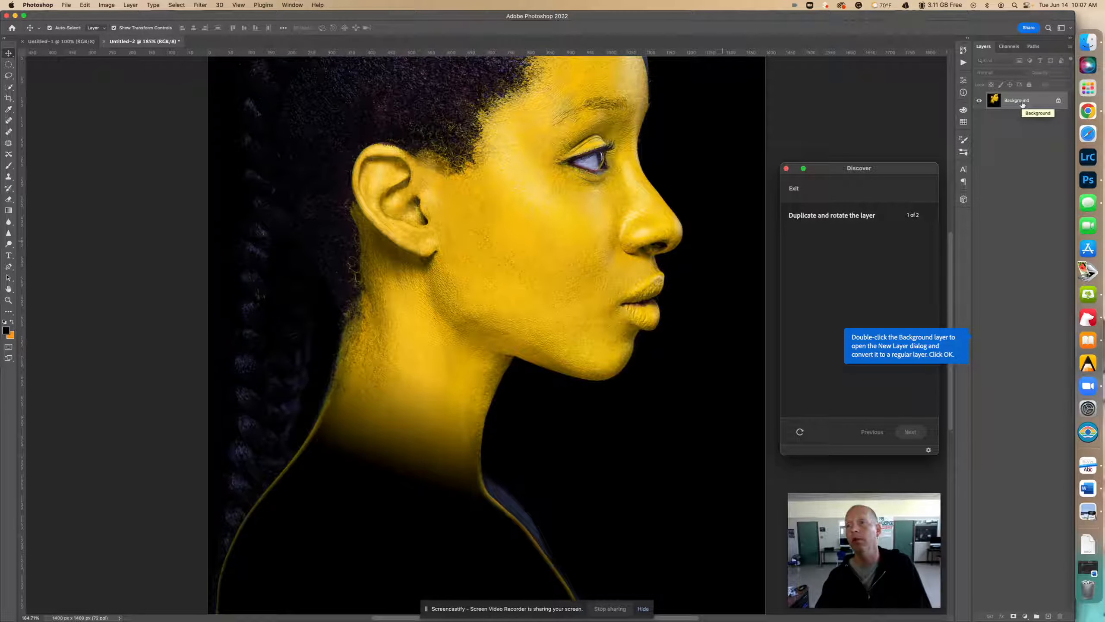
double_click(1022, 105)
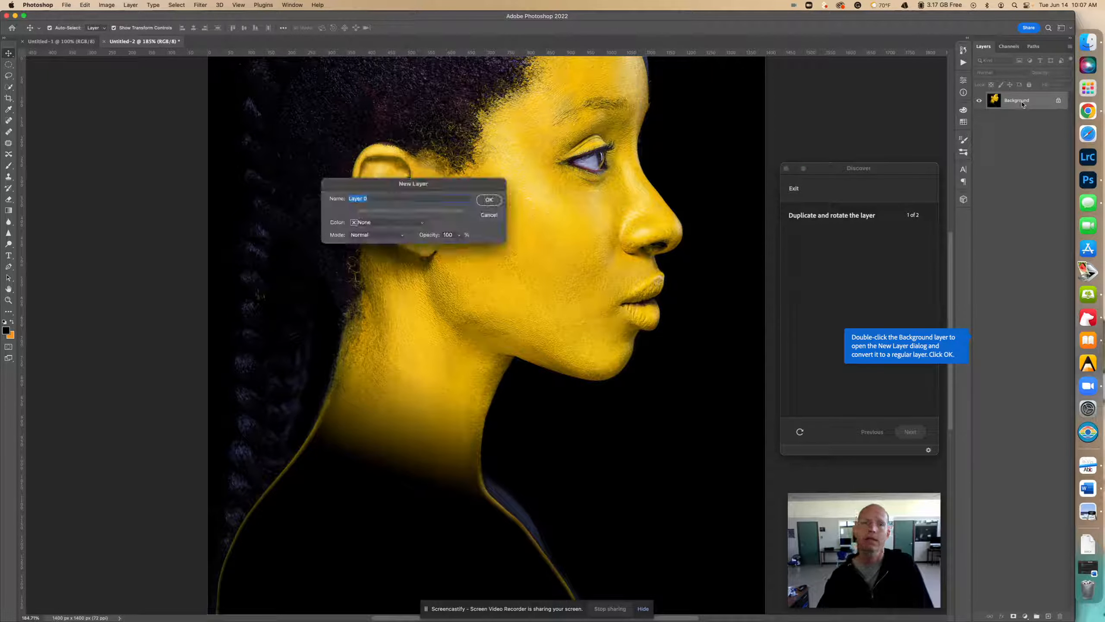
left_click(377, 235)
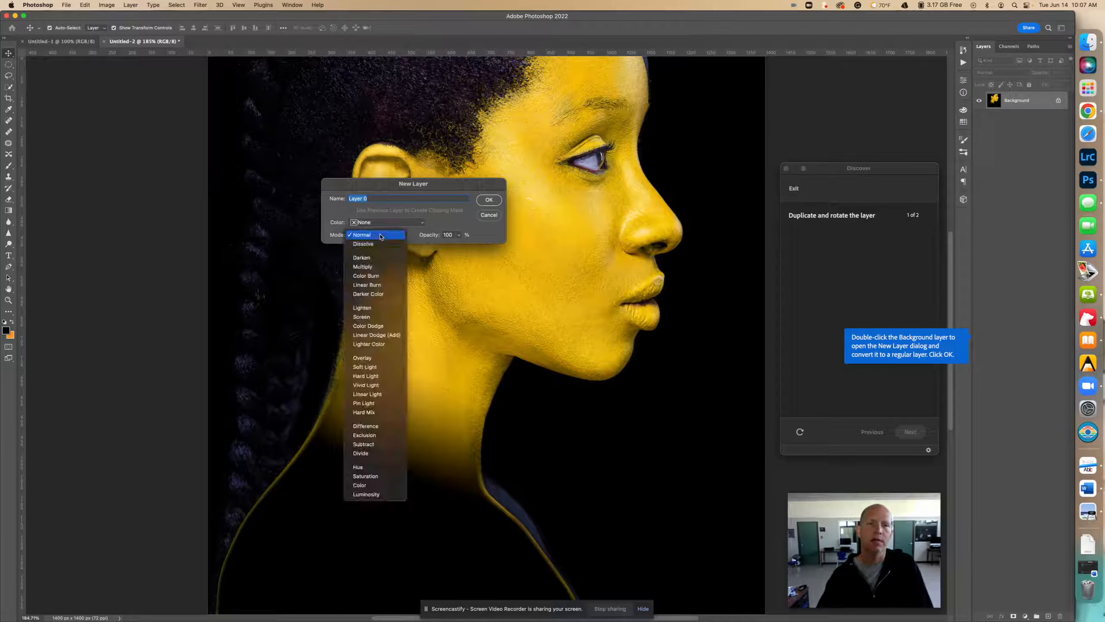
left_click(375, 235)
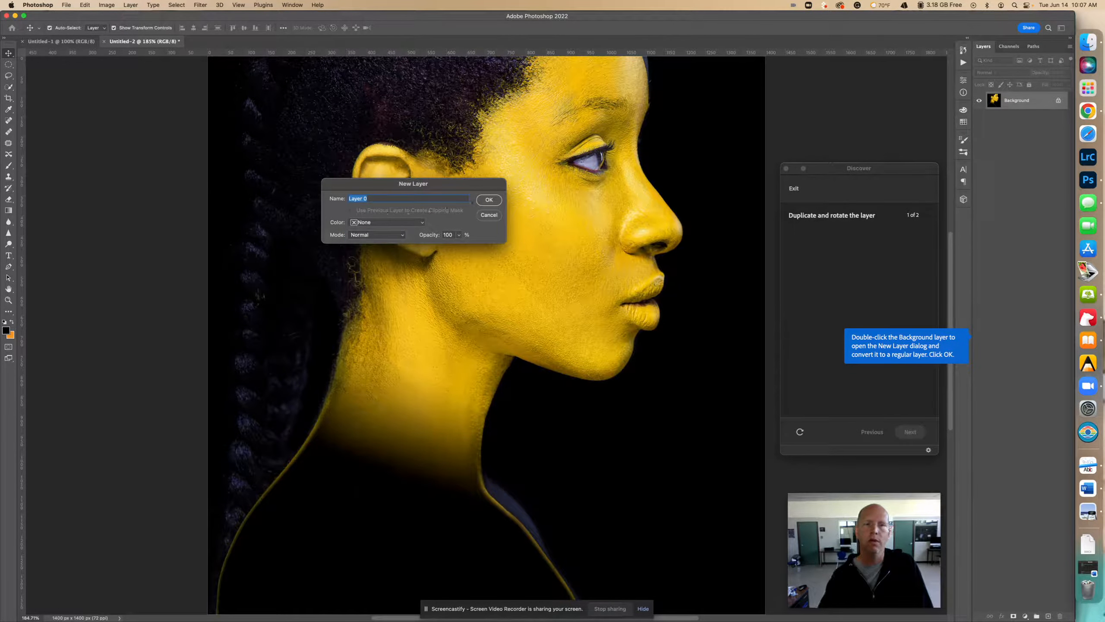
left_click(489, 199)
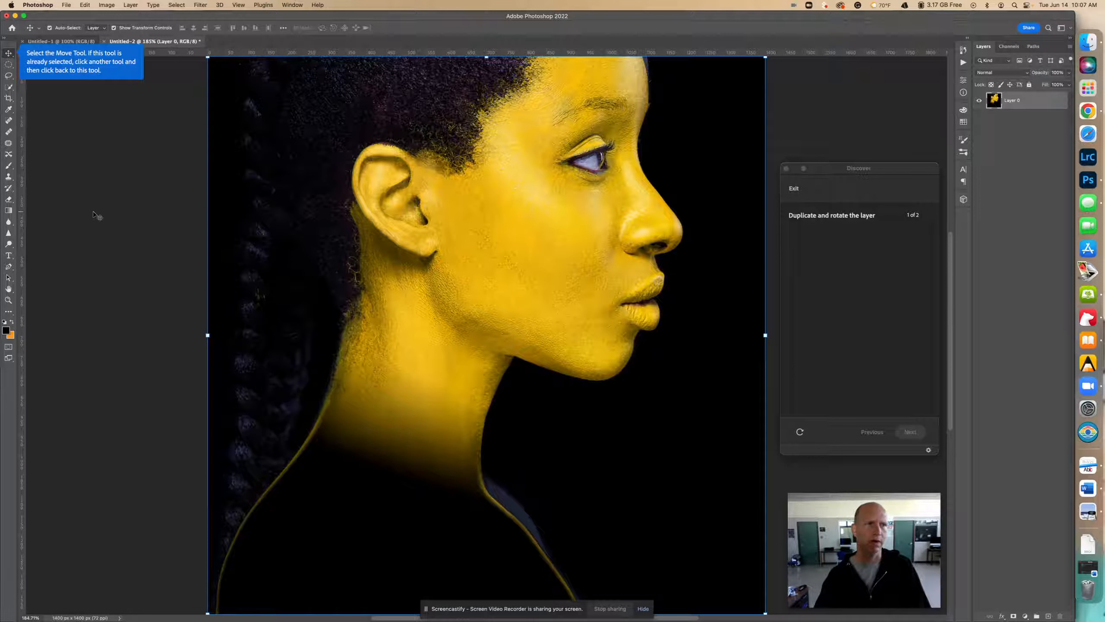
mouse_move(58, 171)
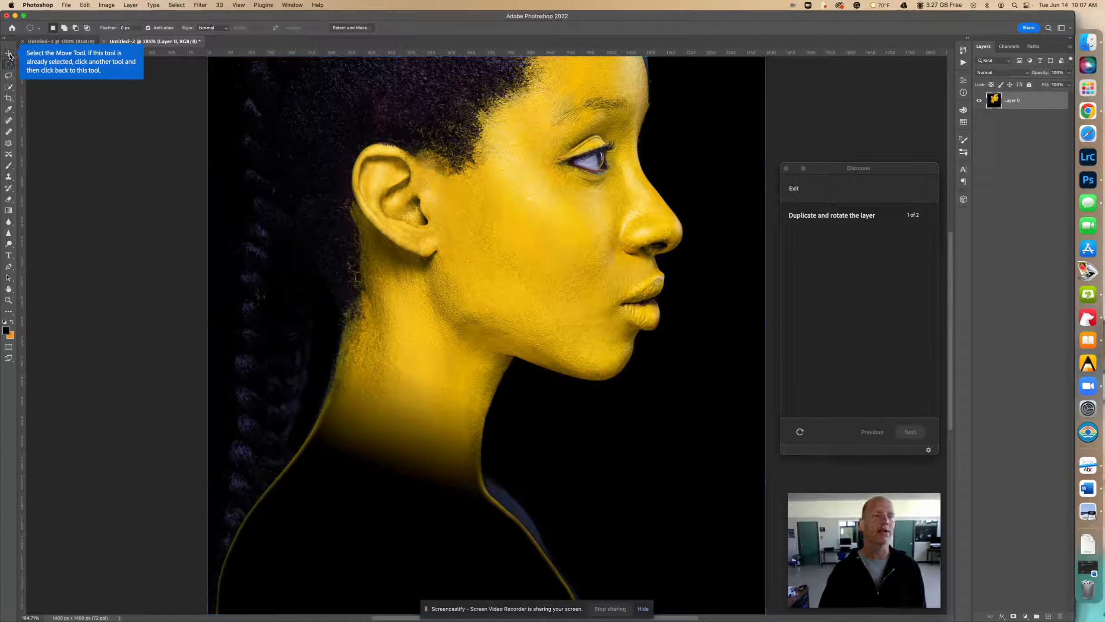
Step: Move Layer 0 straight right until the model's nose nears the canvas edge
left_click(5, 53)
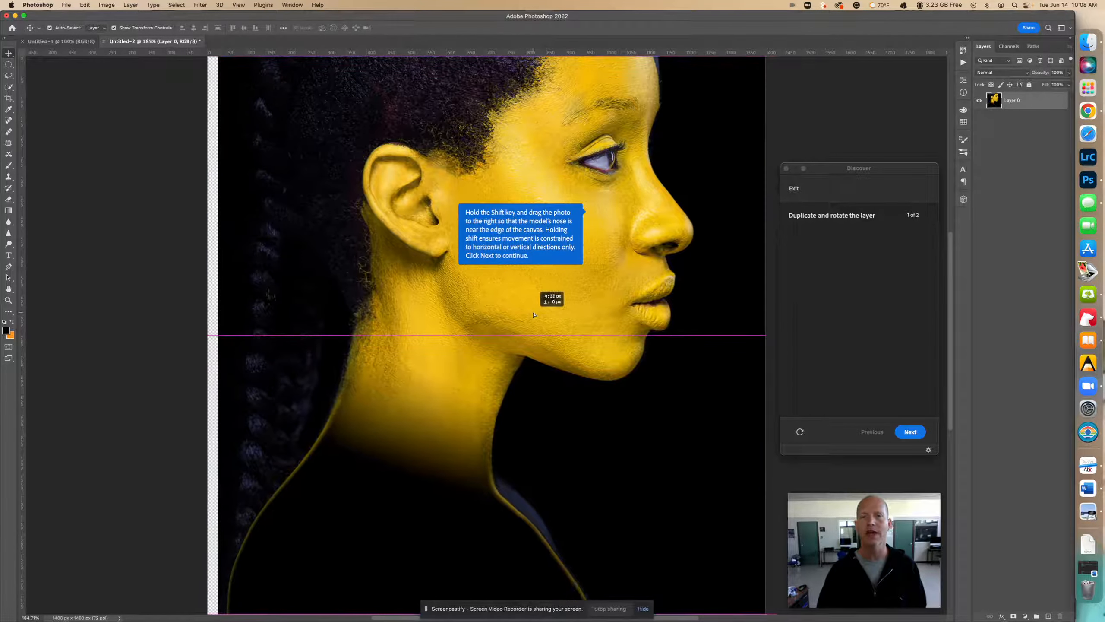
left_click_drag(533, 315, 557, 315)
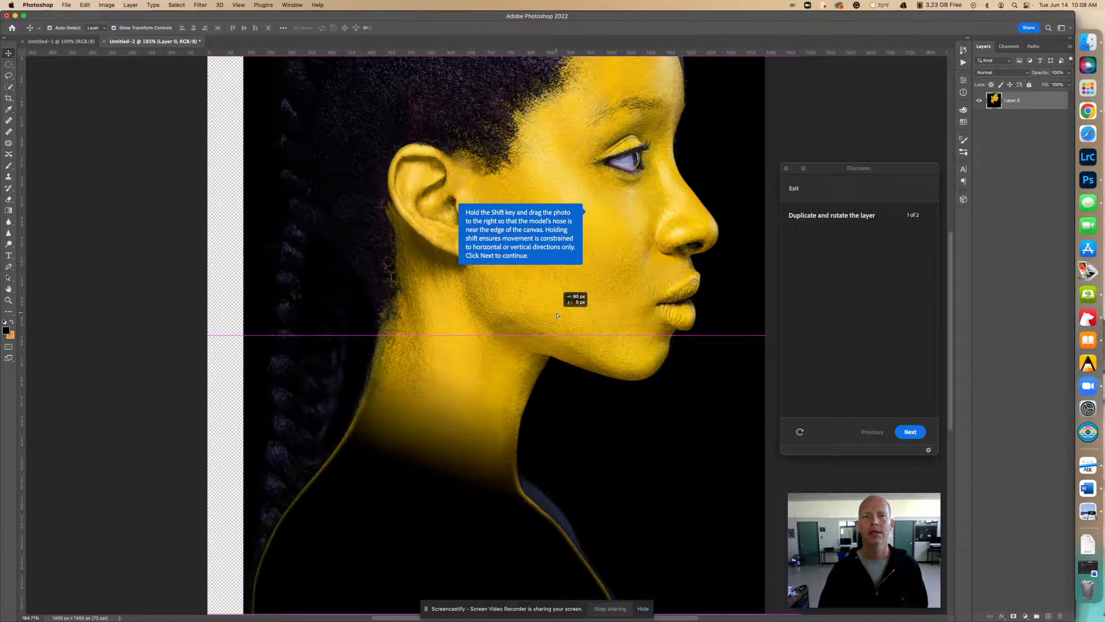
left_click_drag(557, 315, 590, 317)
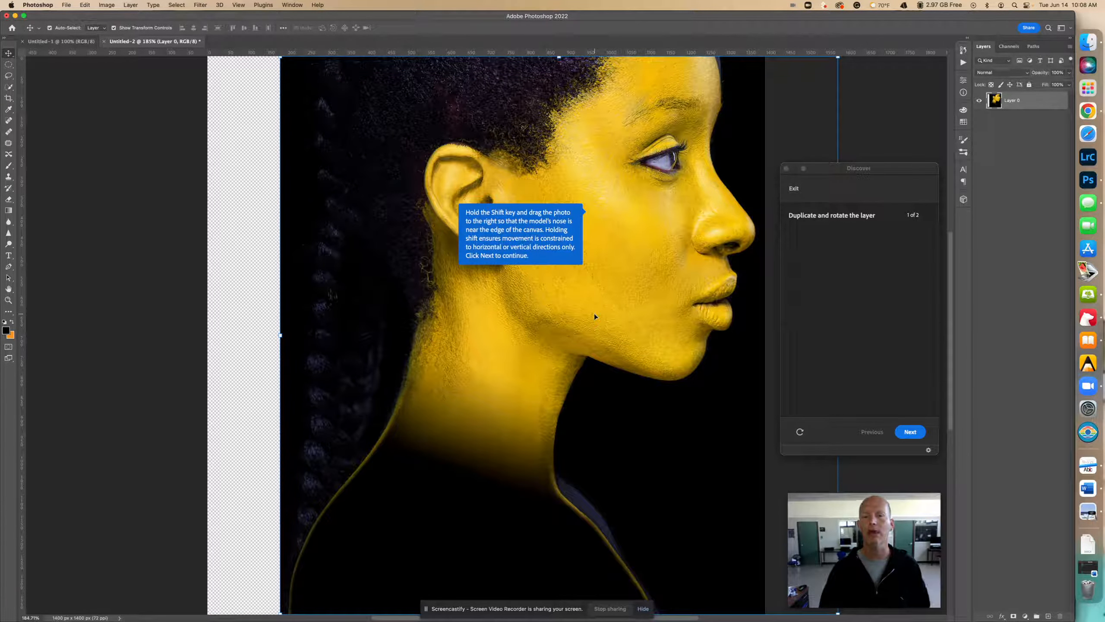
mouse_move(904, 399)
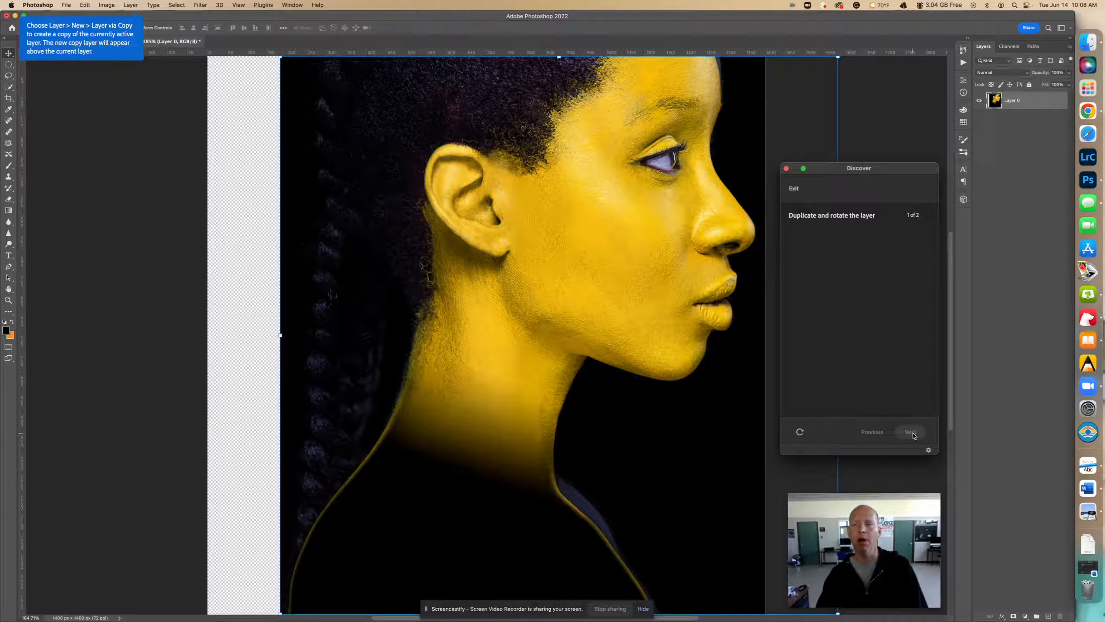
mouse_move(983, 163)
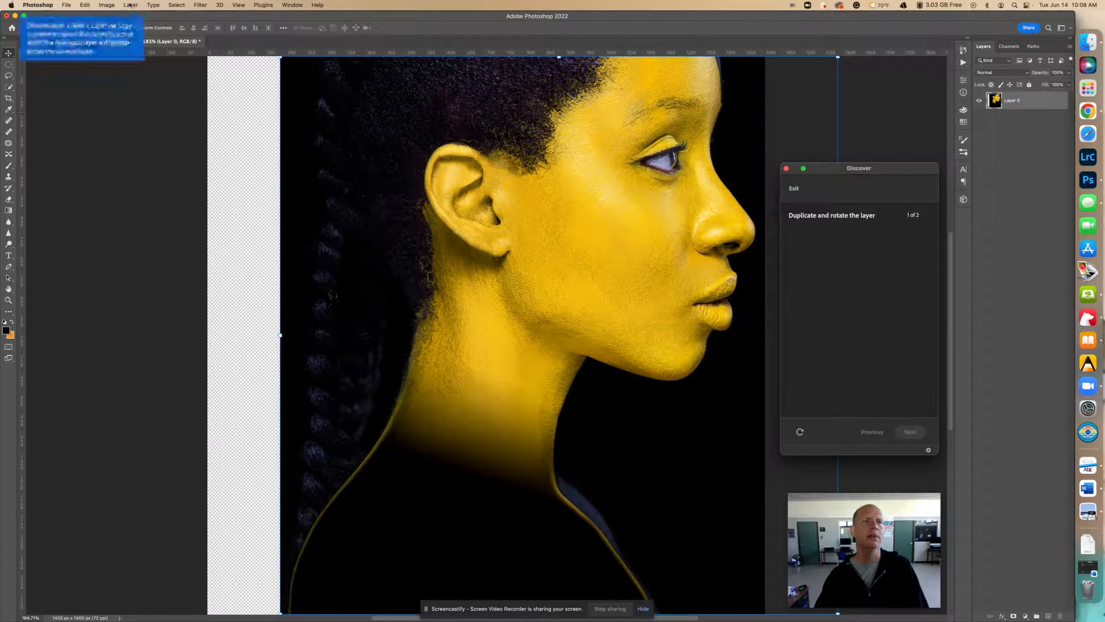
Step: Duplicate Layer 0 via Layer > New > Layer Via Copy, creating Layer 0 copy
left_click(130, 5)
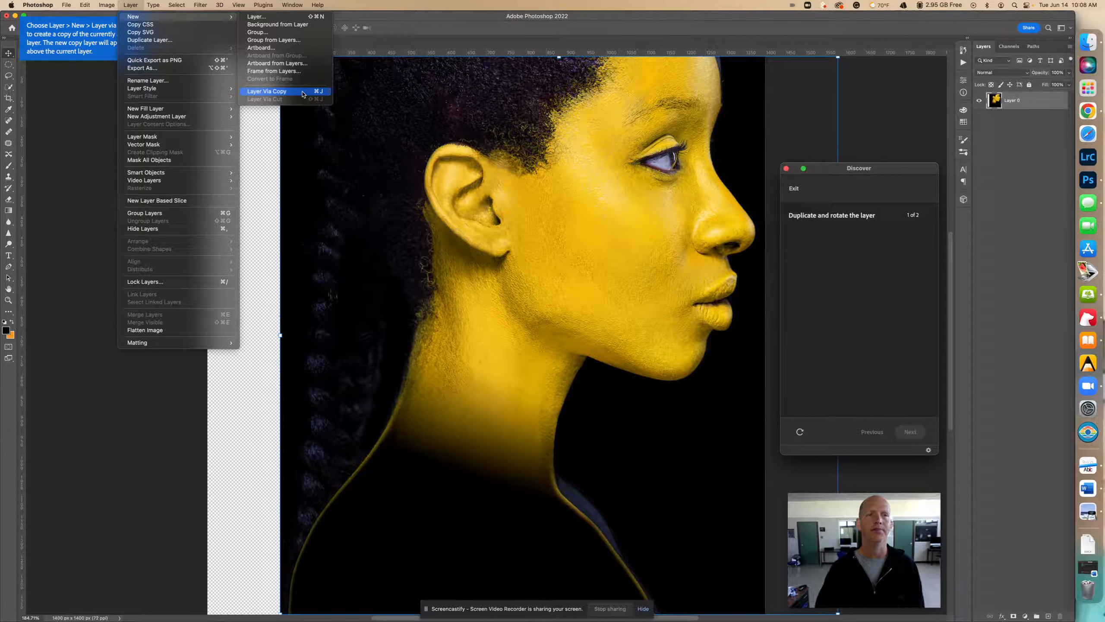
left_click(267, 91)
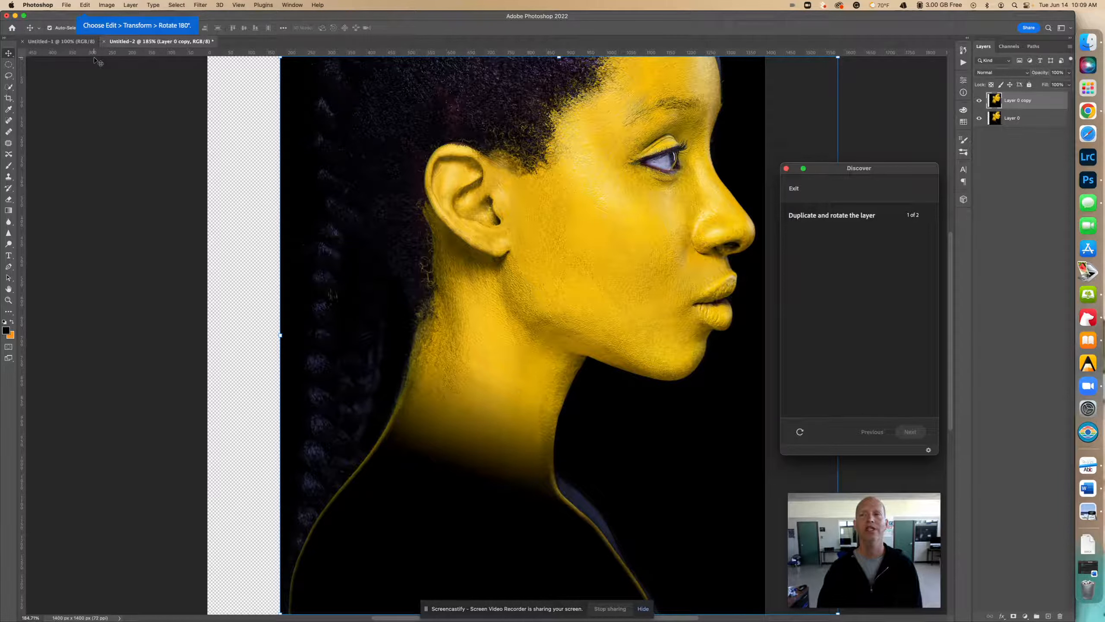
mouse_move(94, 58)
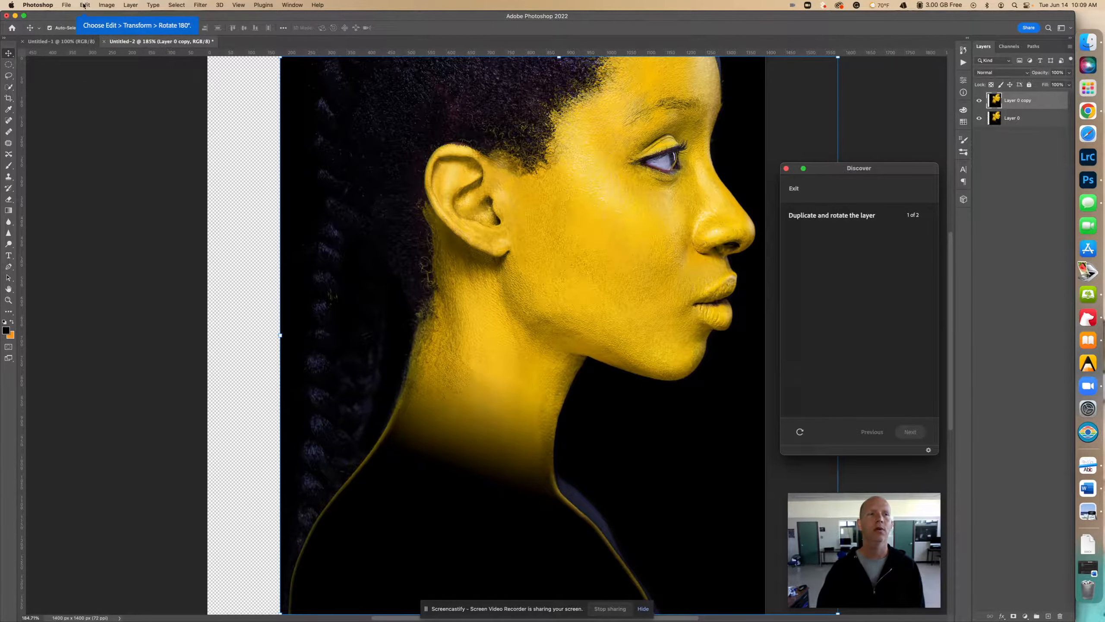
Step: Rotate Layer 0 copy 180° so the portrait sits upside down
left_click(86, 5)
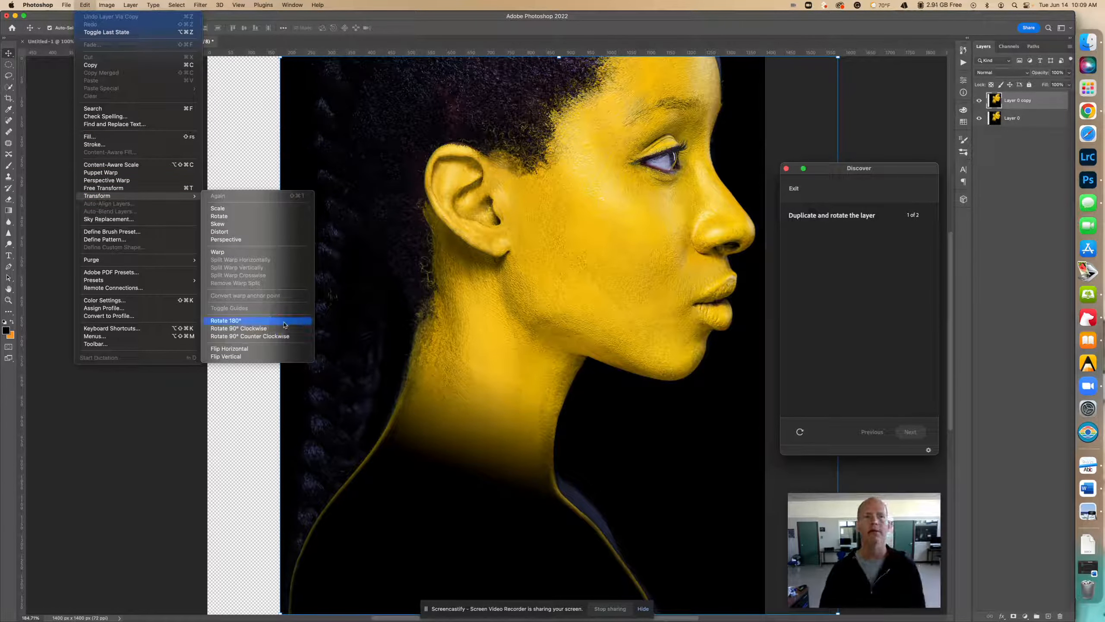
left_click(226, 320)
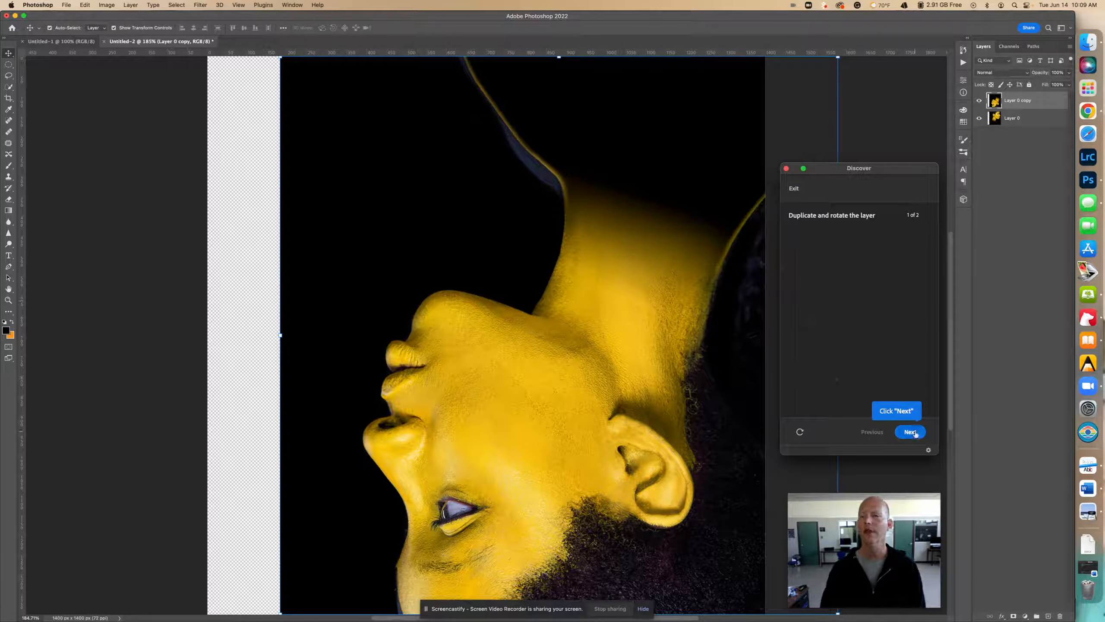
Step: Set Layer 0 copy's blend mode to Lighter Color so both faces show through
left_click(910, 432)
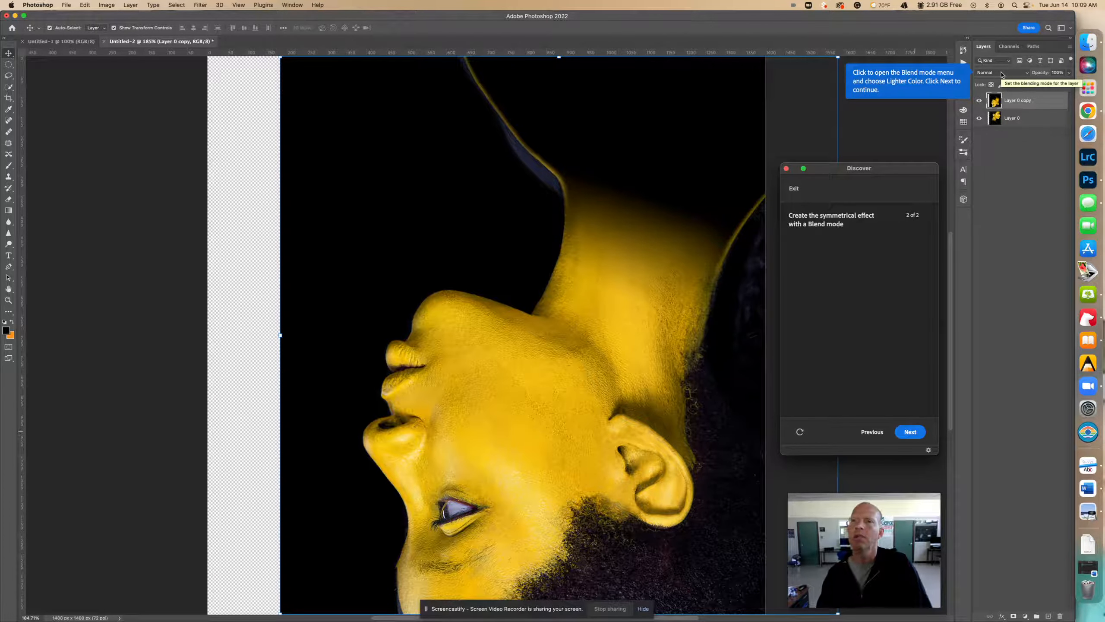
left_click(1001, 73)
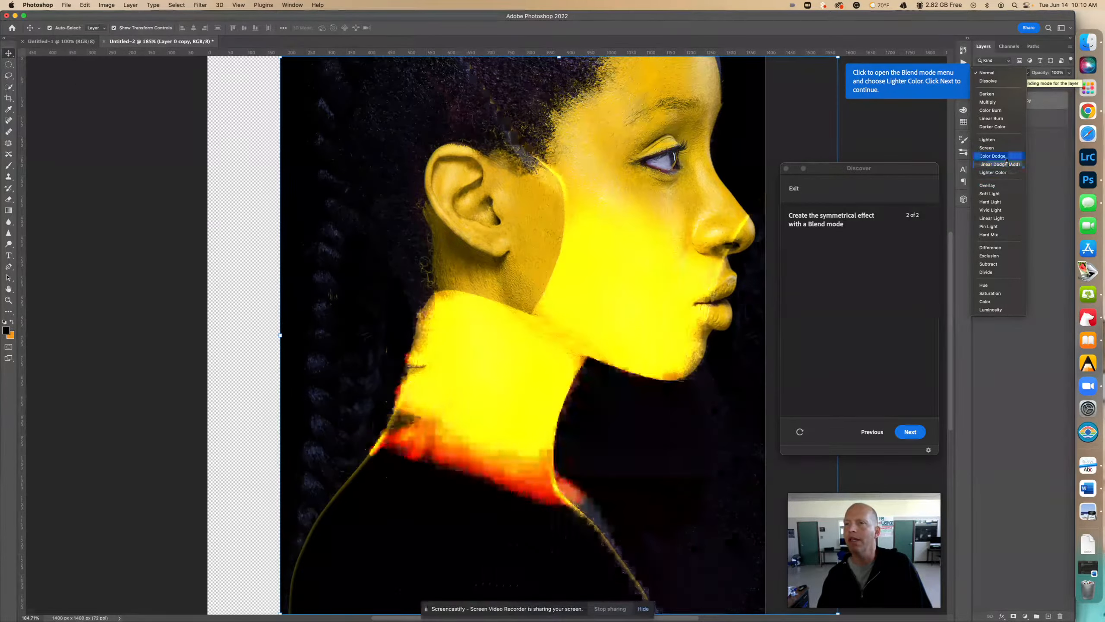
left_click(993, 172)
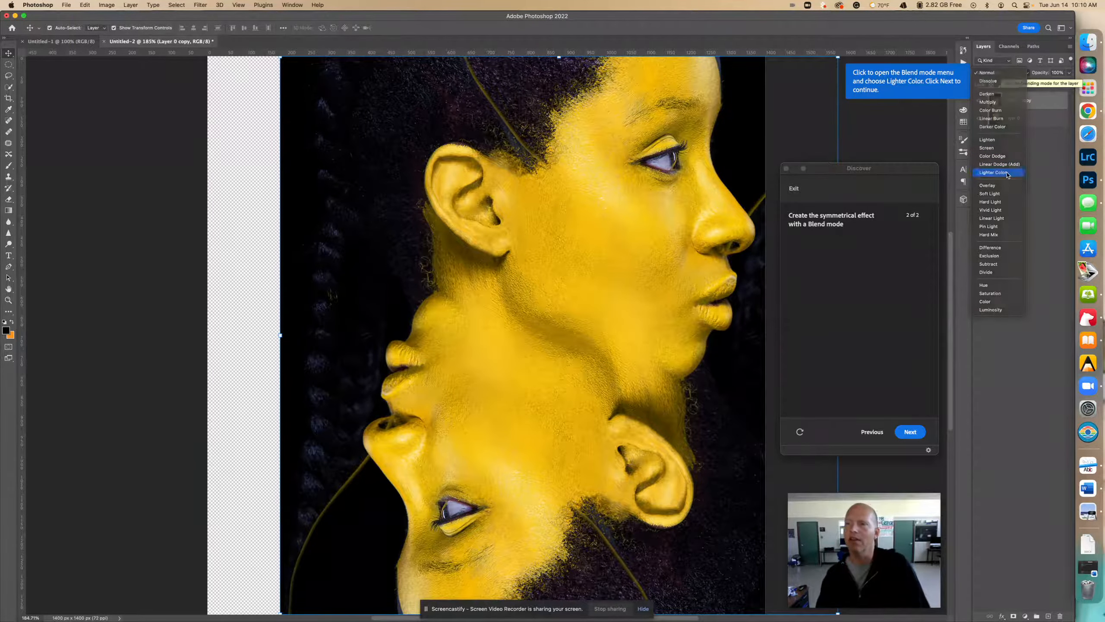
left_click(993, 172)
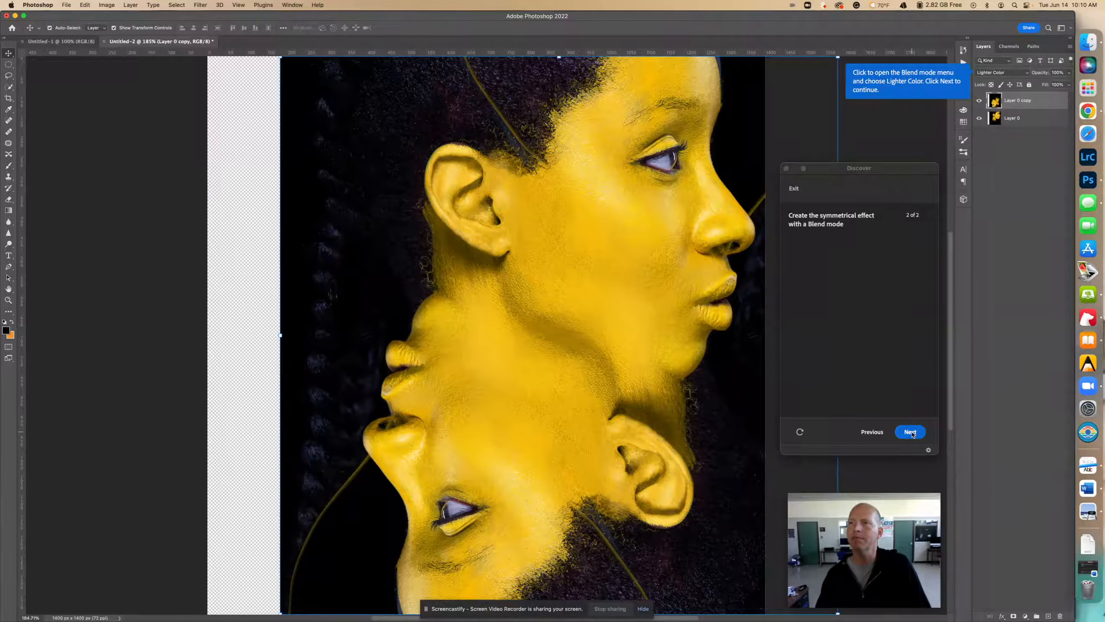
left_click(911, 431)
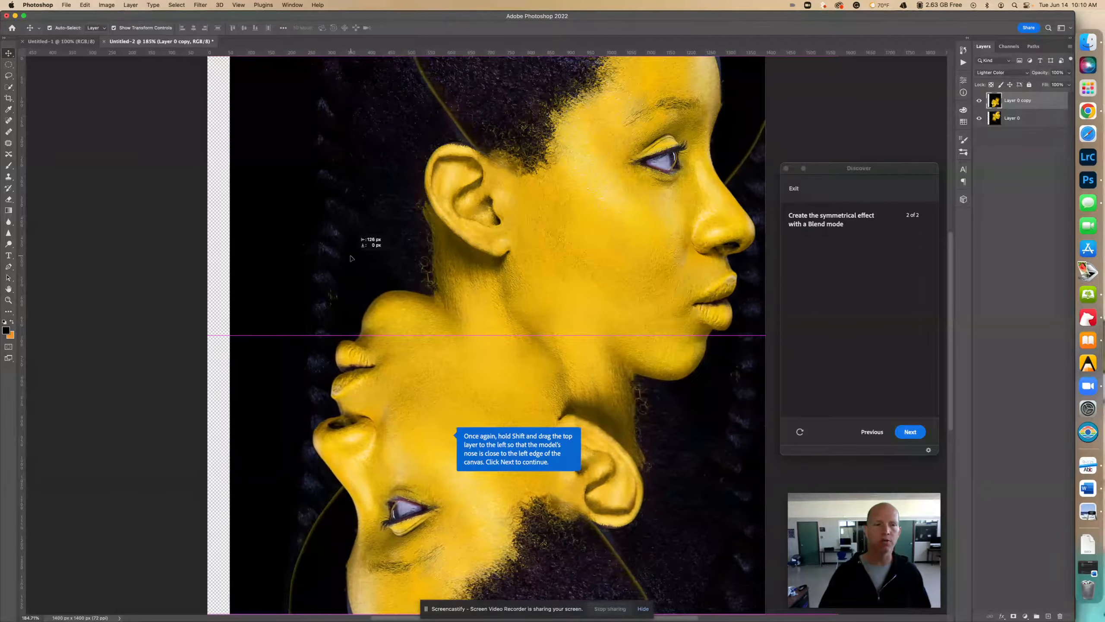
Step: Move the flipped copy left until the lower face's nose nears the left canvas edge
left_click_drag(363, 258, 335, 258)
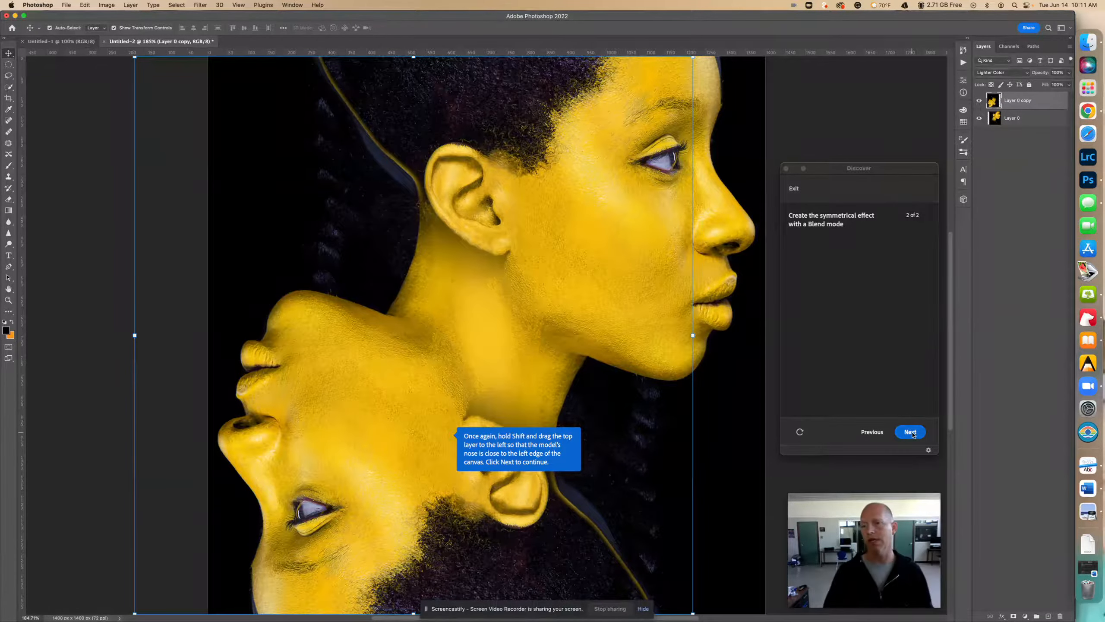
Step: Advance through the remaining tutorial steps to its completion summary
left_click(910, 432)
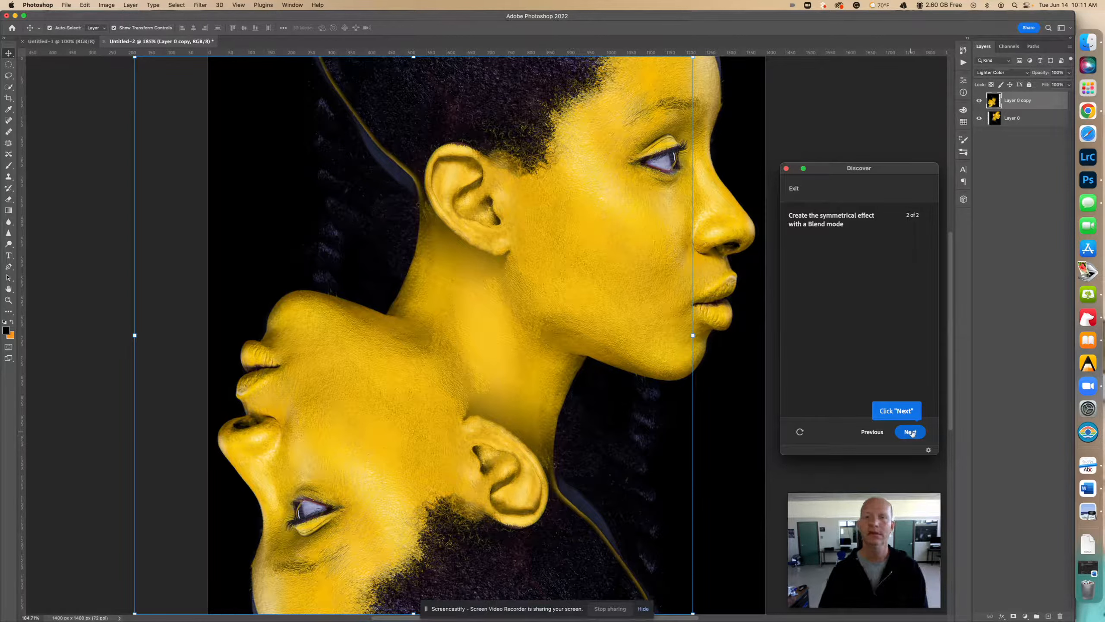
left_click(911, 432)
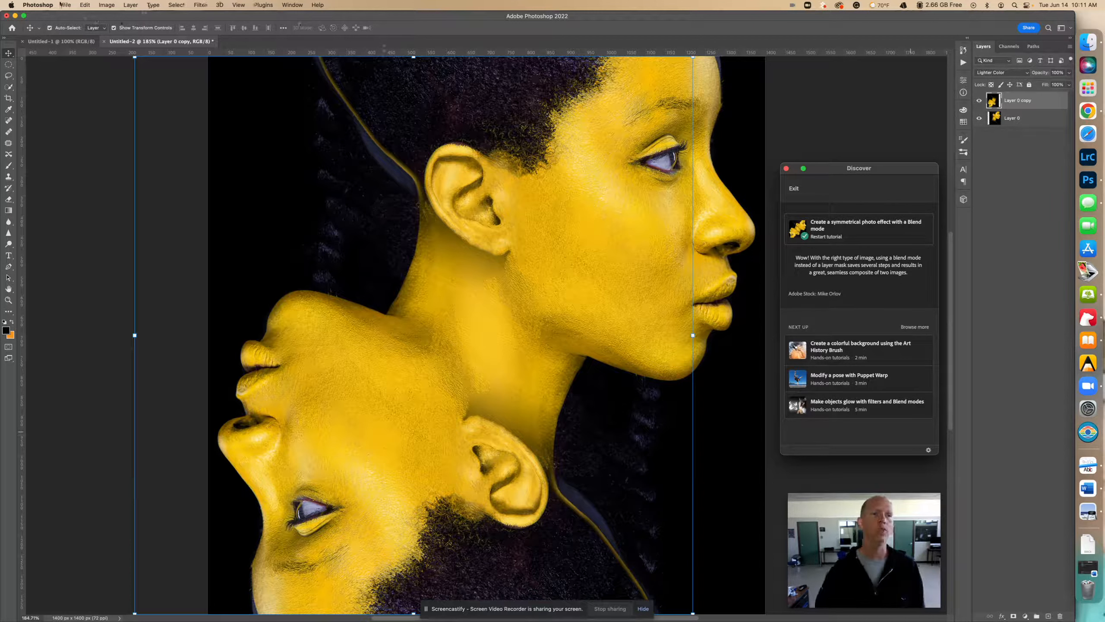
Step: Save As a cloud document named 'Create ... photo effet' after the tutorial
left_click(63, 4)
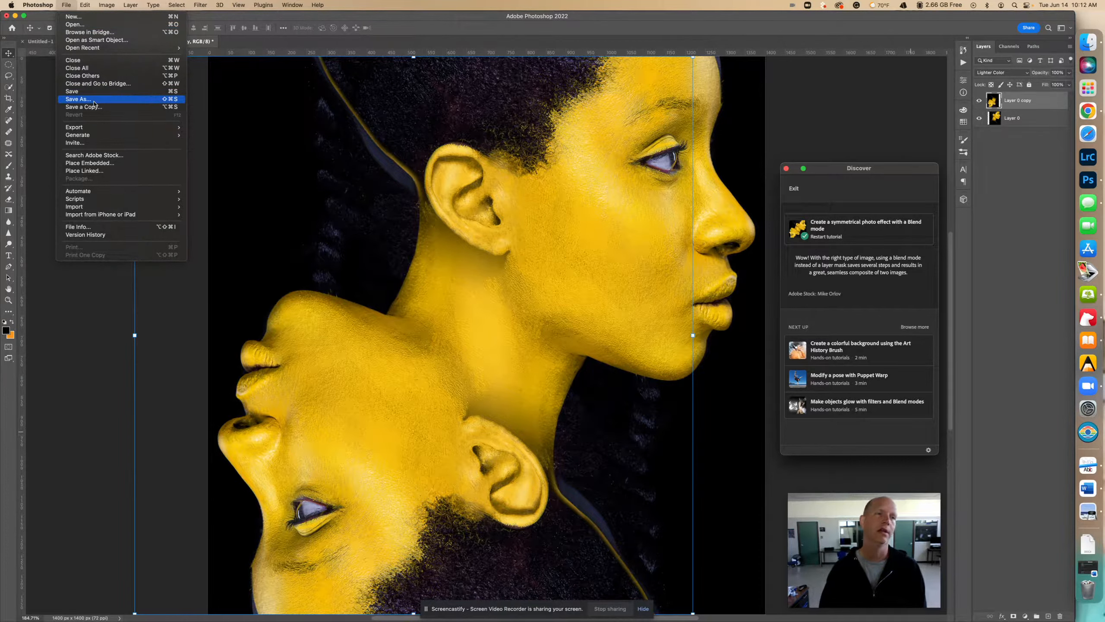
left_click(77, 99)
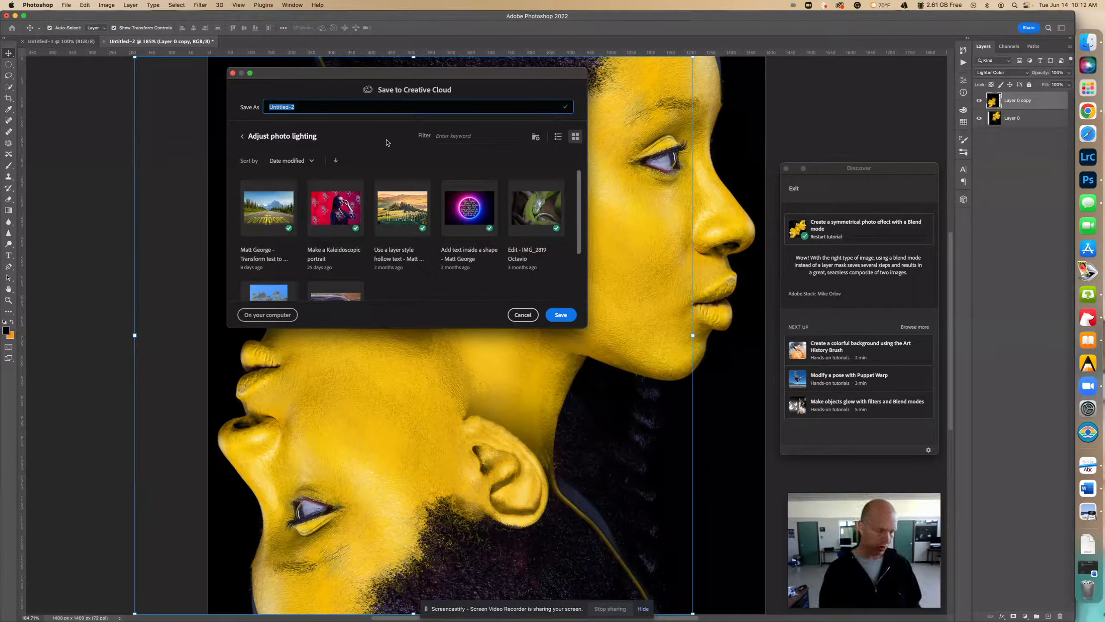
type("Create a symmetrical")
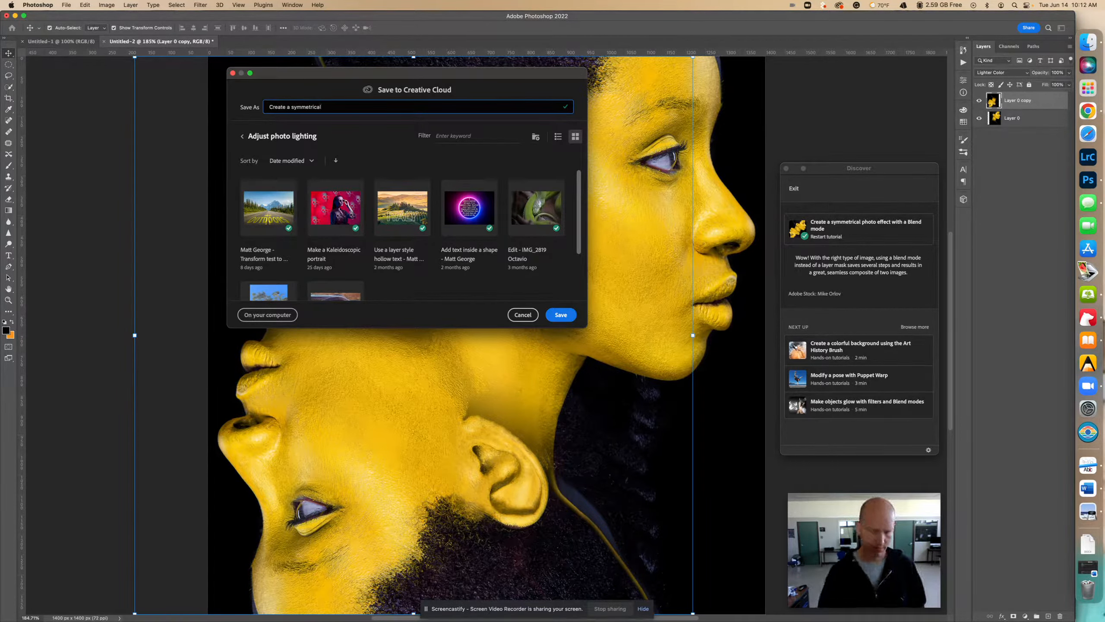
type("photo effet")
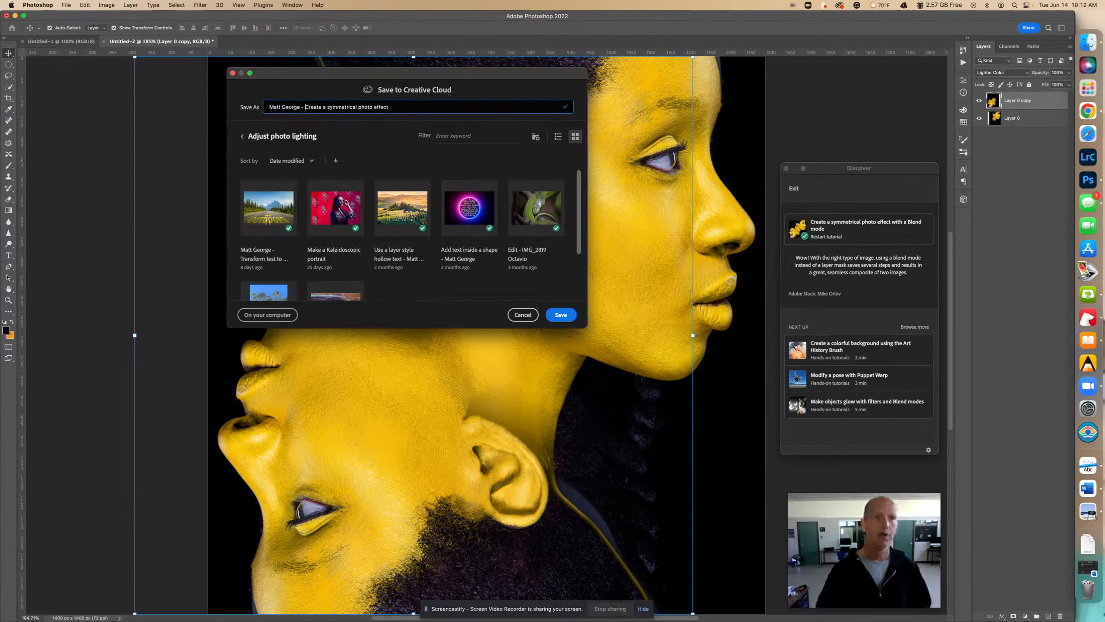
mouse_move(562, 281)
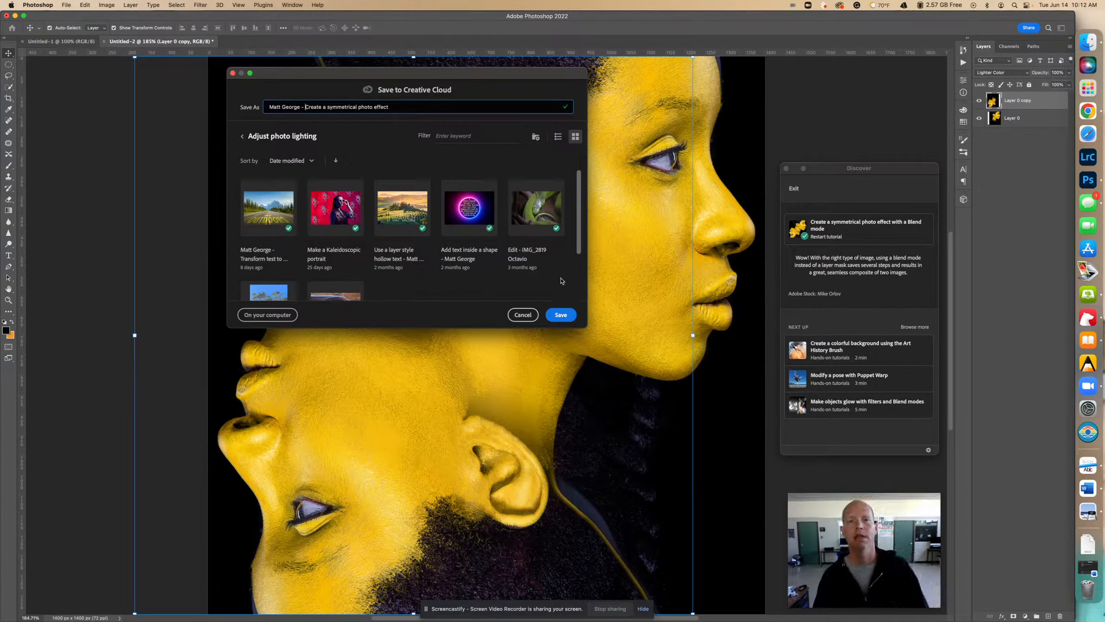
left_click(561, 315)
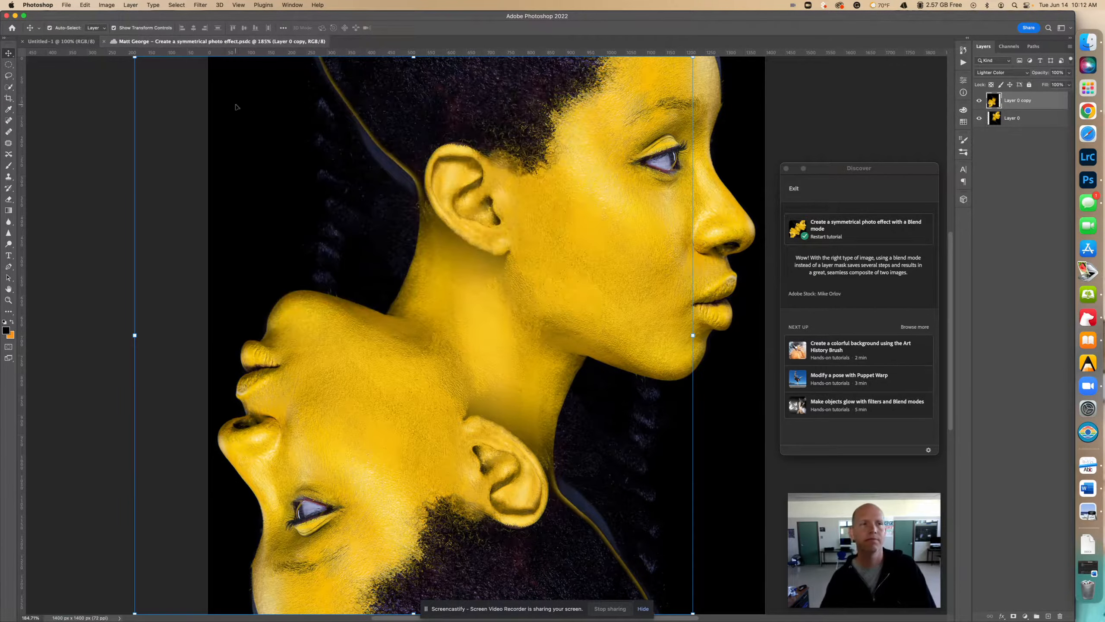
Step: Save a Copy on the computer as JPEG into Downloads with default quality
left_click(66, 5)
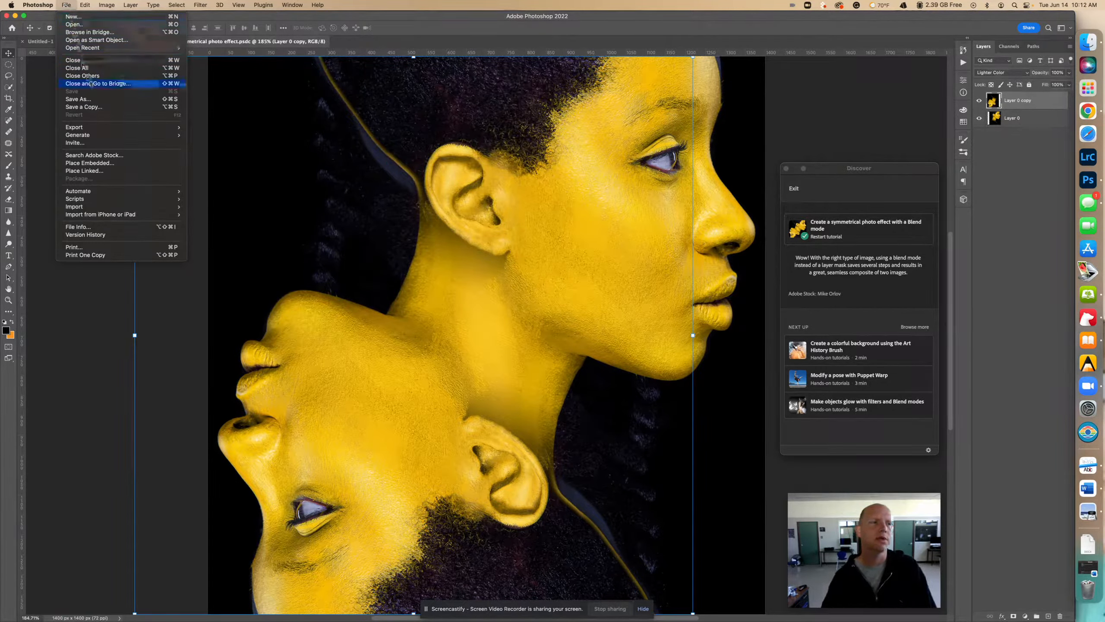
left_click(78, 99)
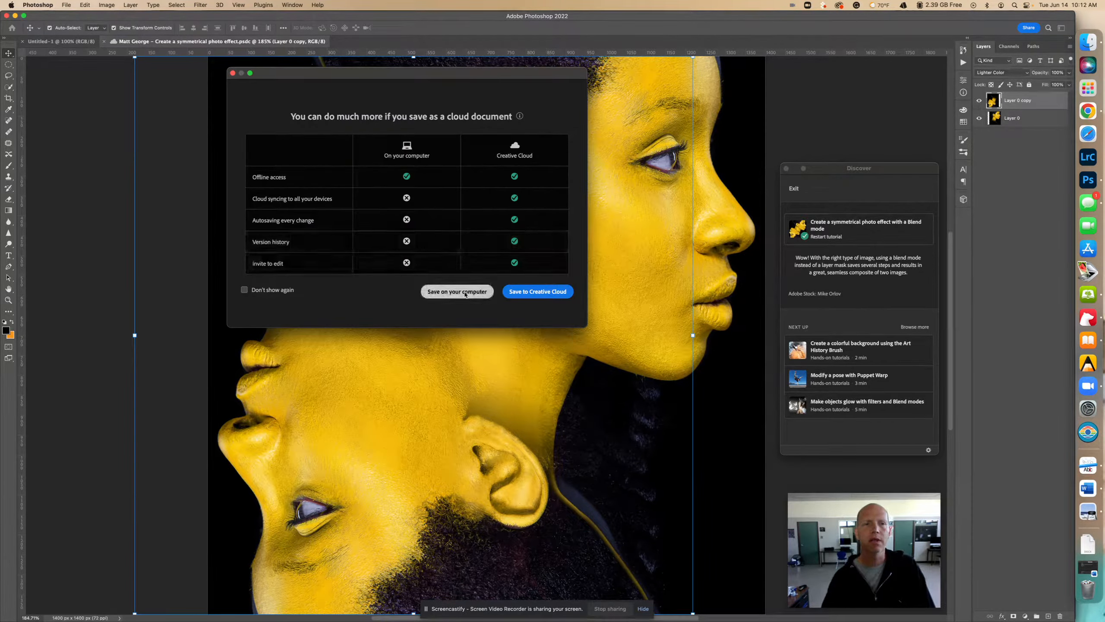
left_click(457, 291)
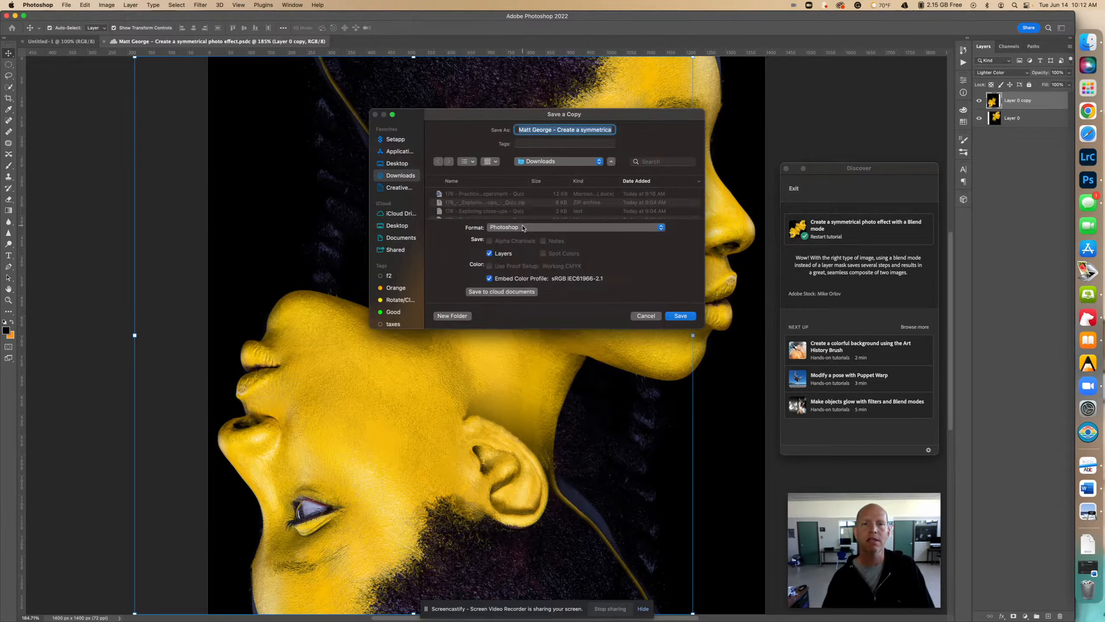
left_click(575, 227)
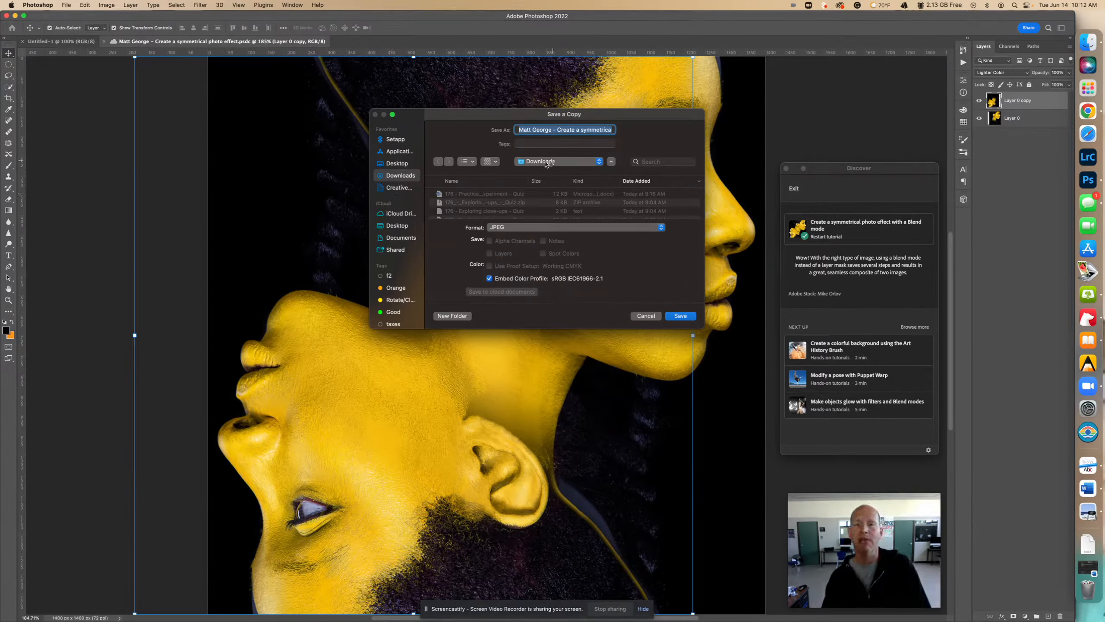
mouse_move(642, 280)
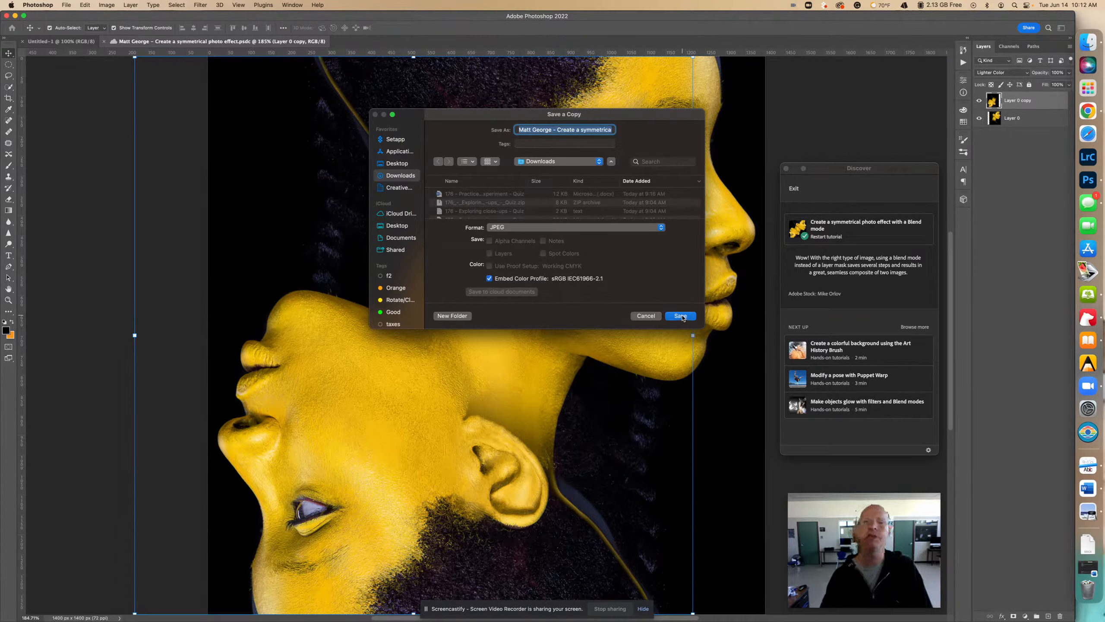
left_click(680, 315)
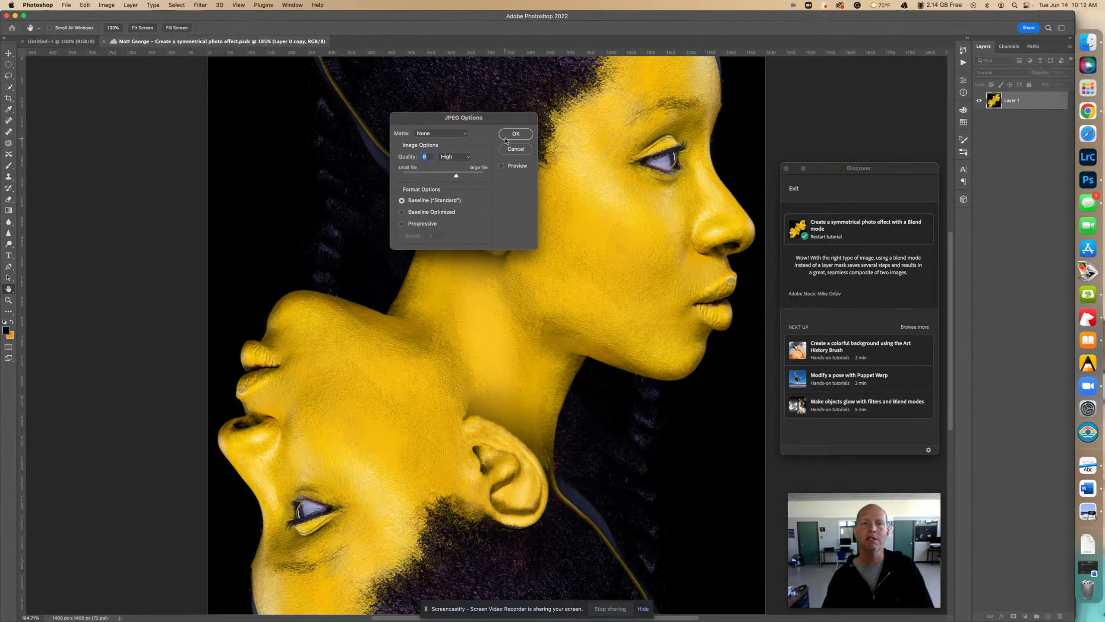
left_click(516, 148)
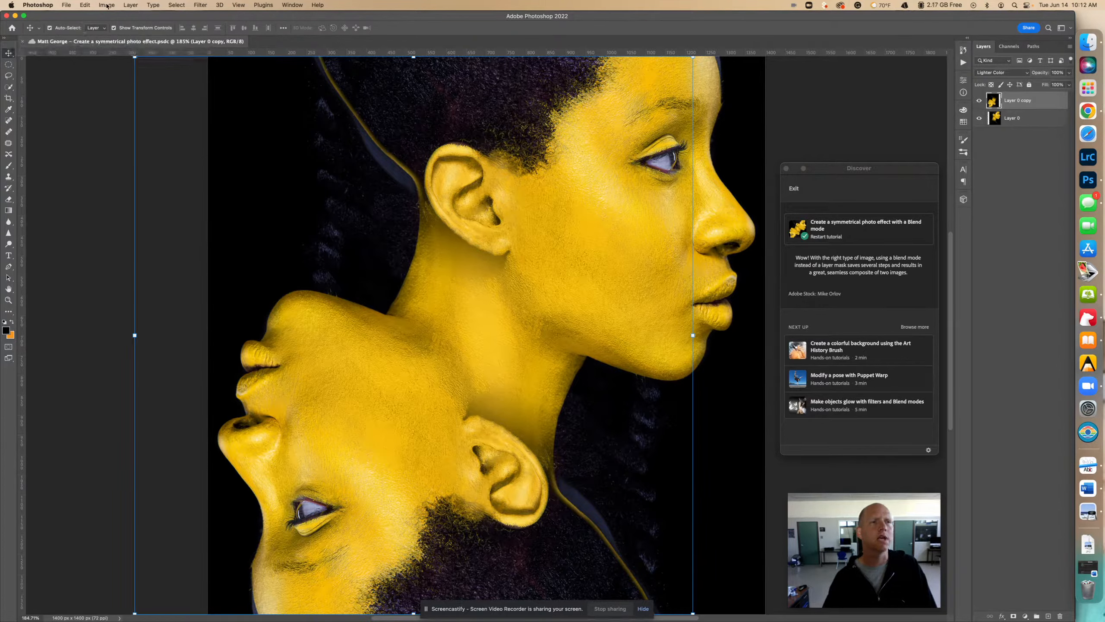
Step: Resize the 1400 px square portrait to 1000 × 1000 pixels via Image Size
left_click(106, 5)
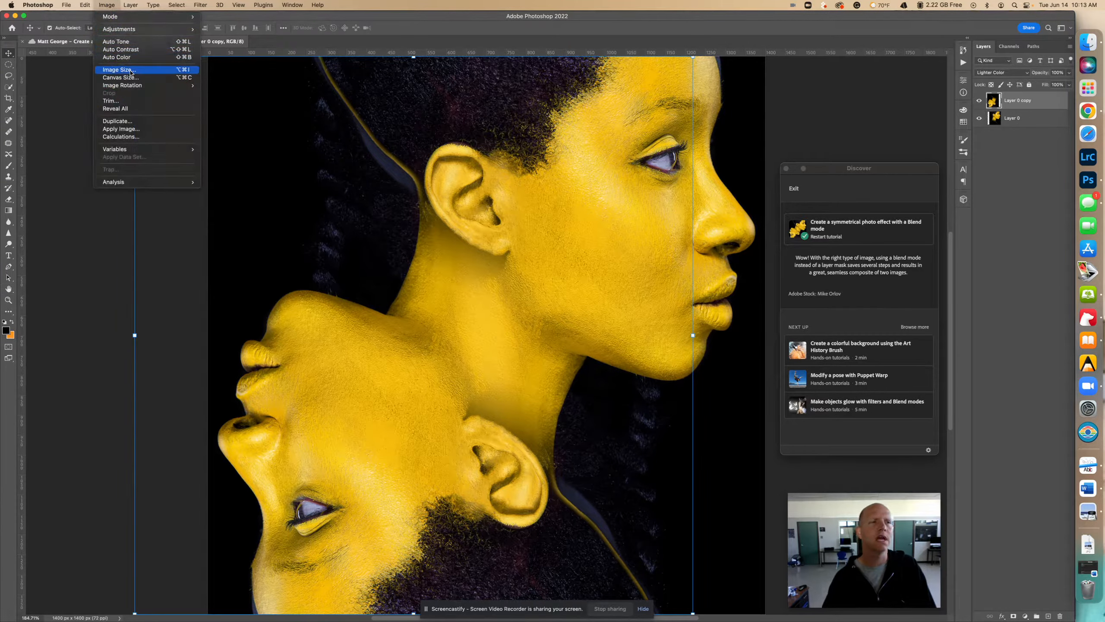
left_click(118, 69)
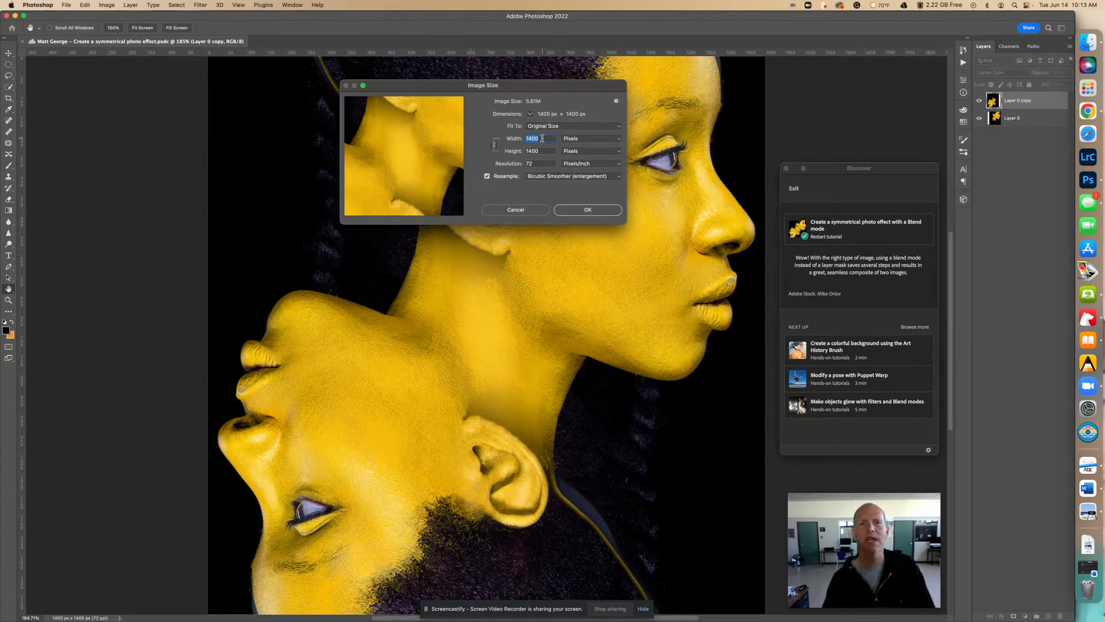
type("100")
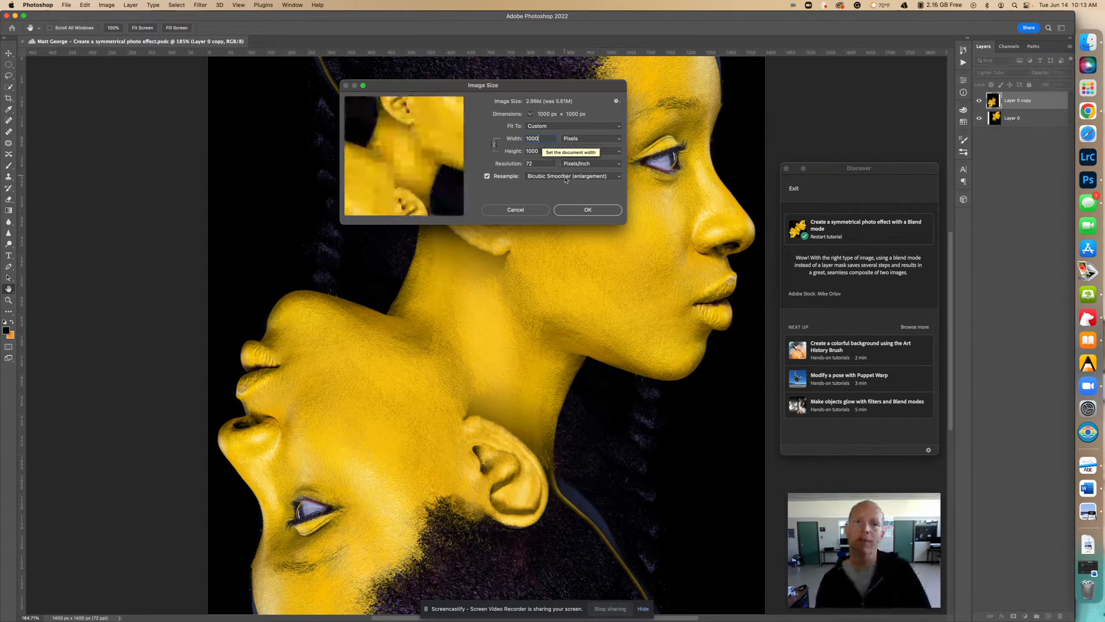
left_click(587, 209)
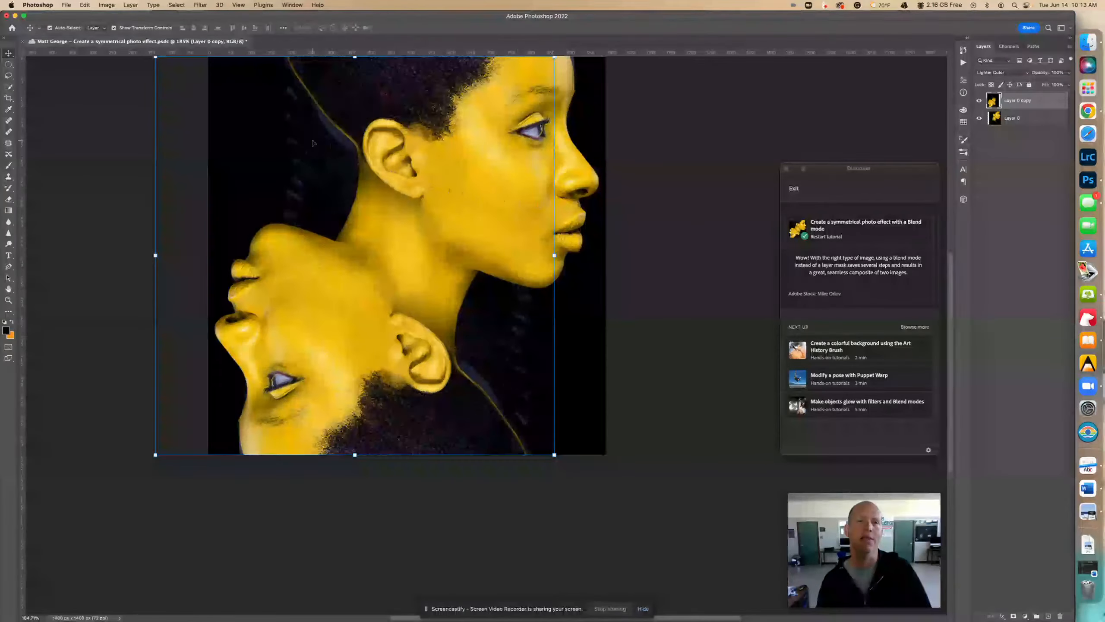
left_click(67, 5)
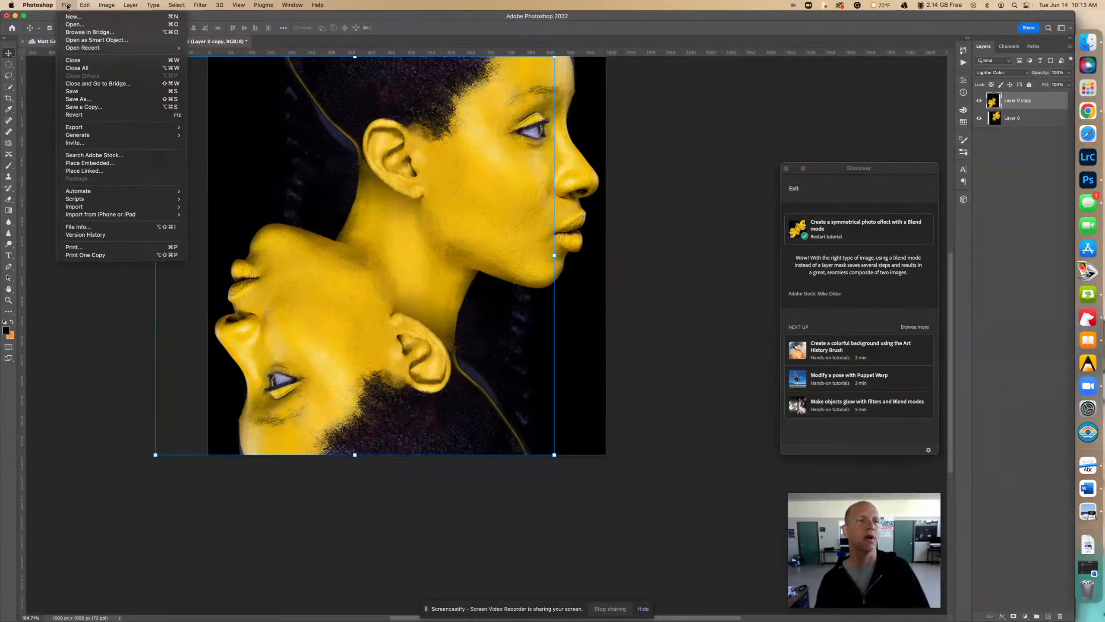
mouse_move(79, 99)
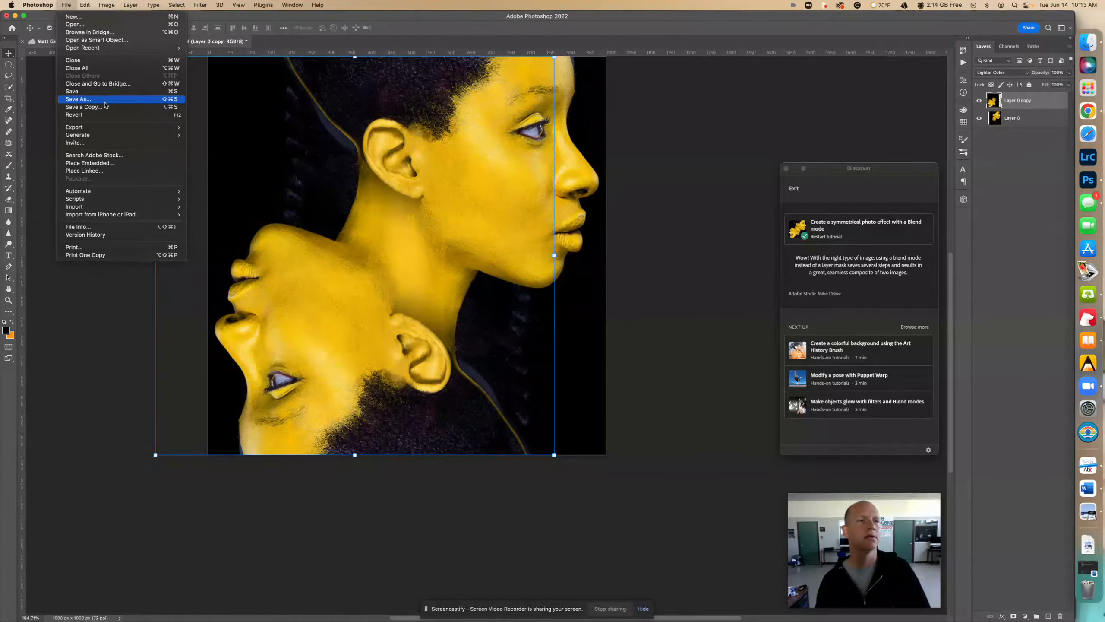
Step: Save a copy on the computer with the file format set to JPEG
left_click(78, 99)
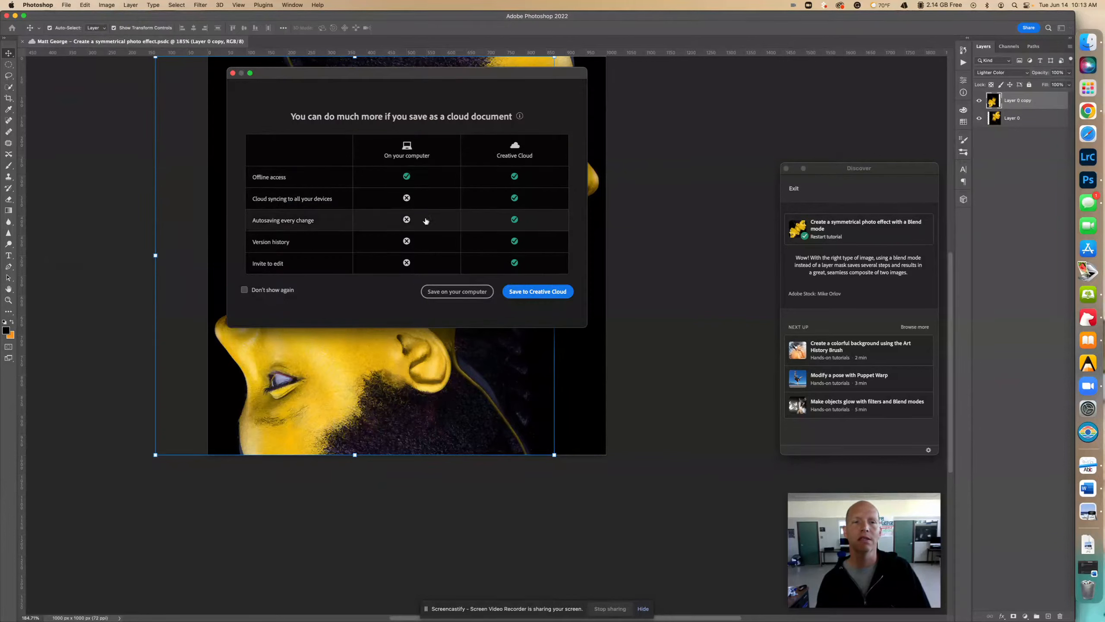
left_click(456, 291)
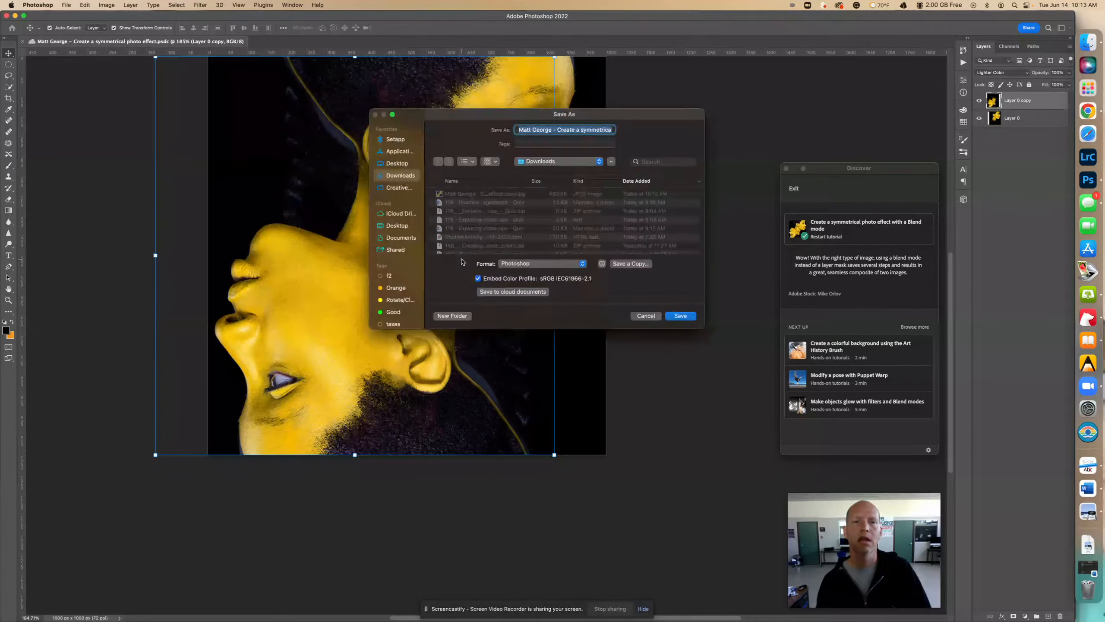
left_click(541, 264)
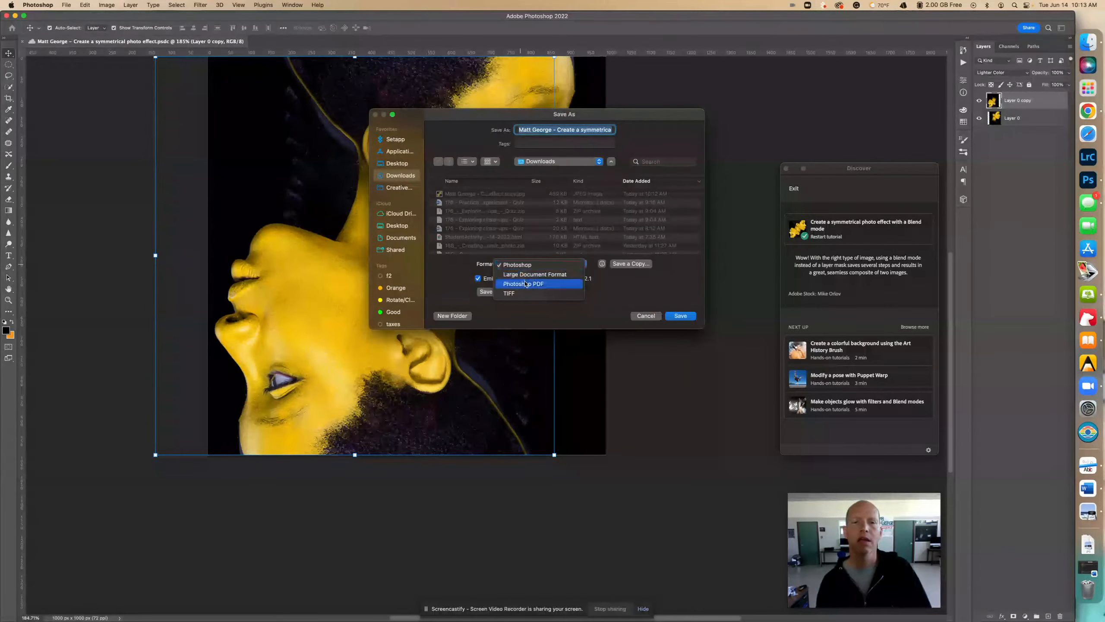
left_click(517, 265)
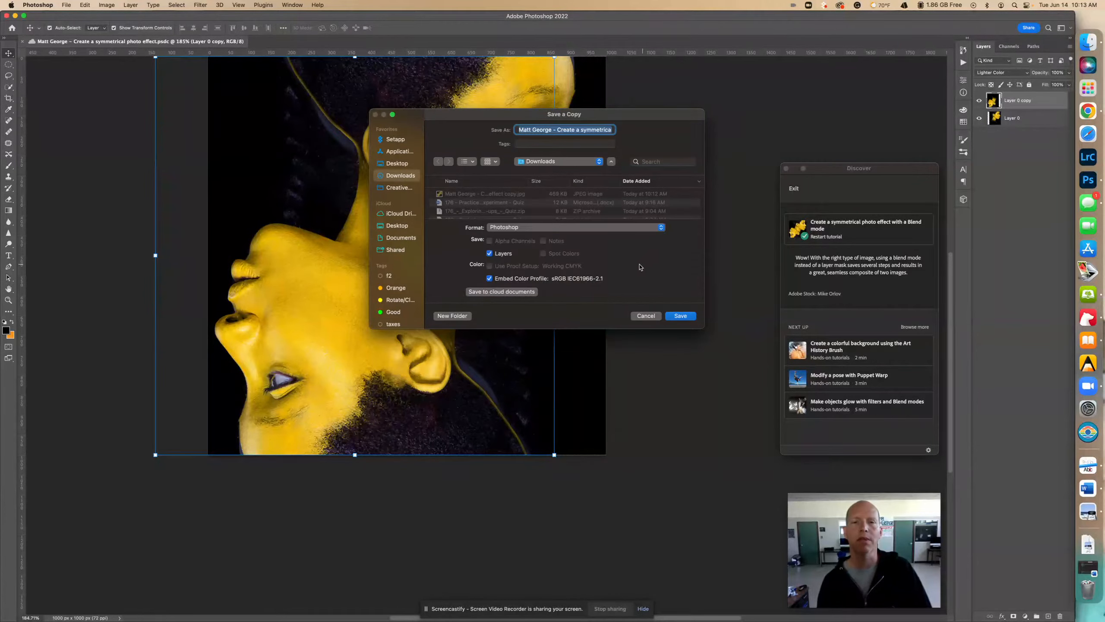
left_click(575, 227)
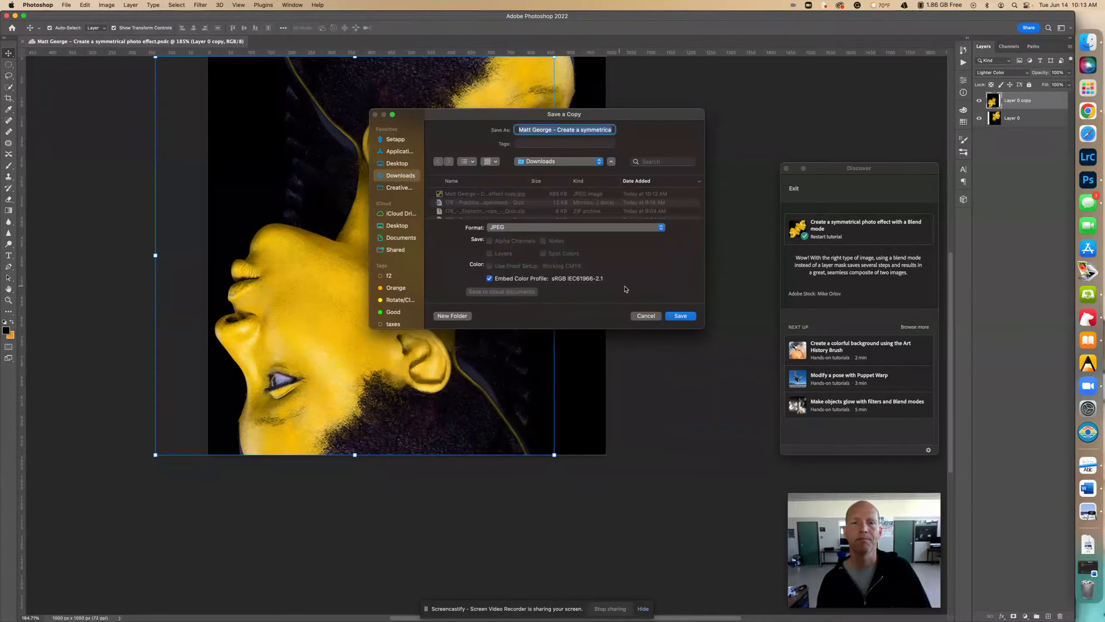
Step: Save the JPEG to Downloads, replacing the existing file and accepting the quality settings
left_click(681, 316)
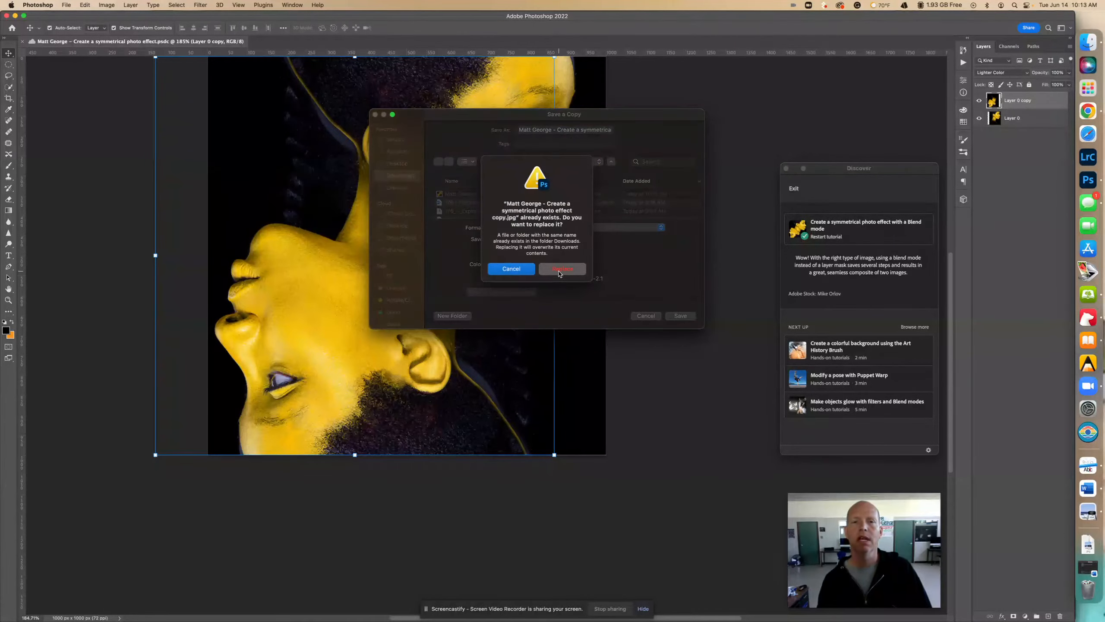
left_click(562, 269)
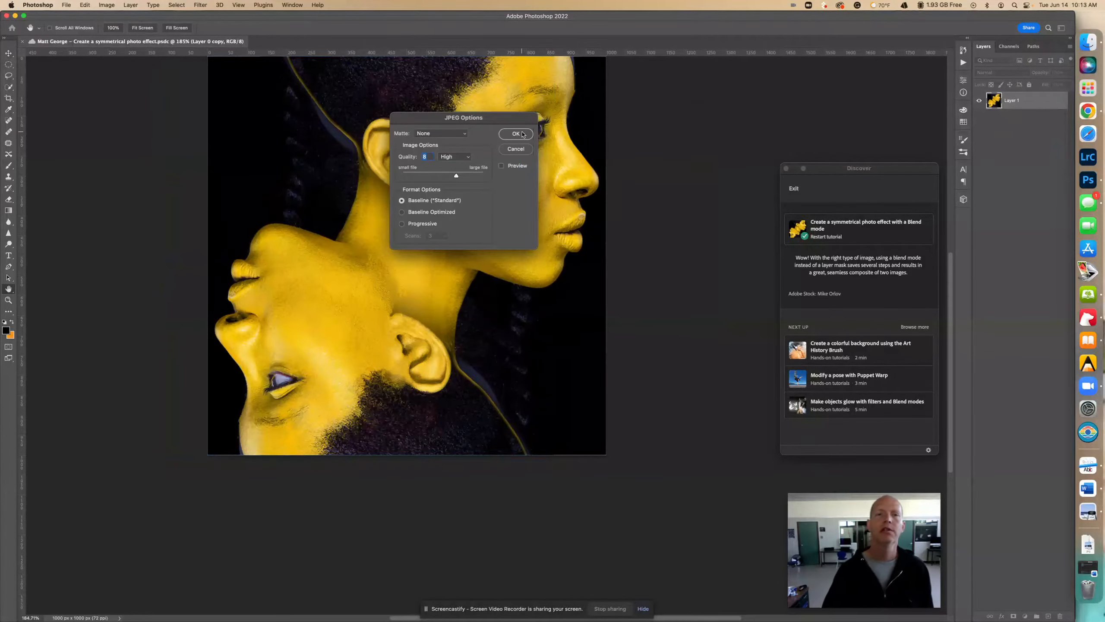
left_click(515, 133)
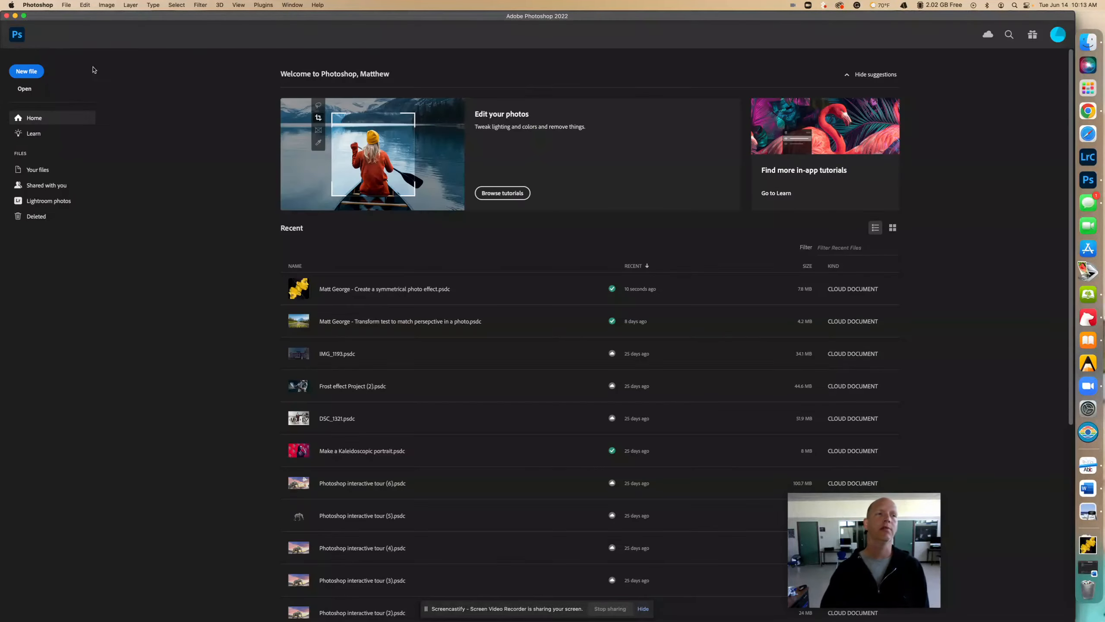